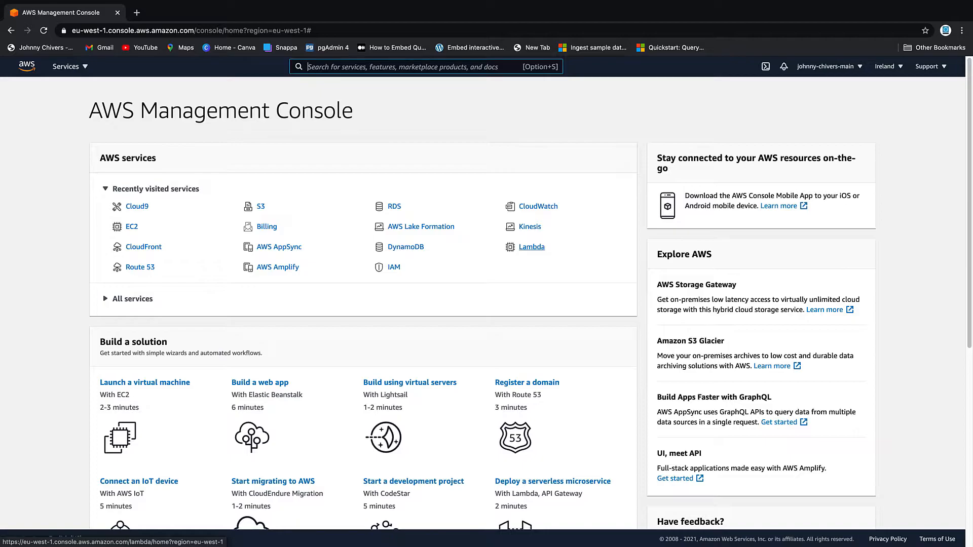
Search the console for 'cloud9' and go to the Cloud9 service page
{"action": "type", "text": "cloud9"}
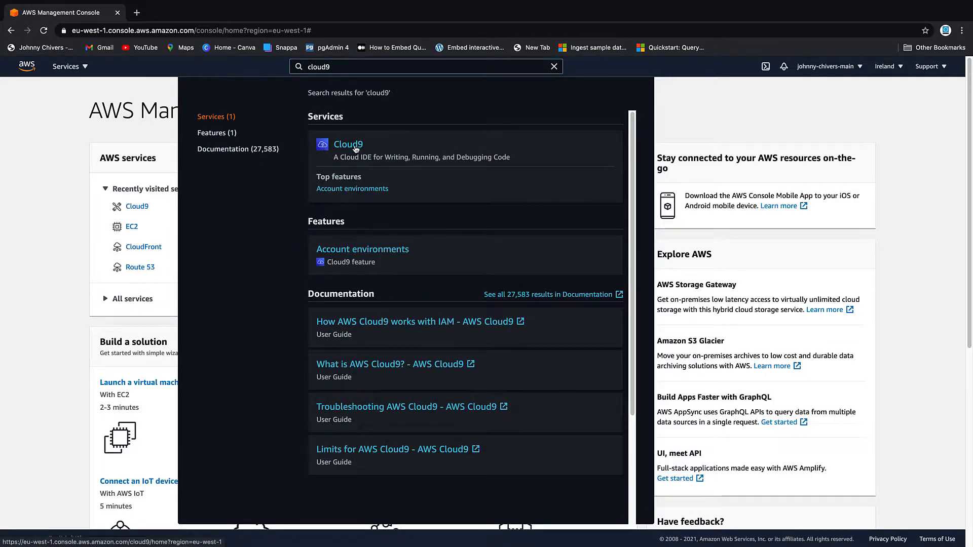
{"action": "left_click", "coordinate": [348, 144]}
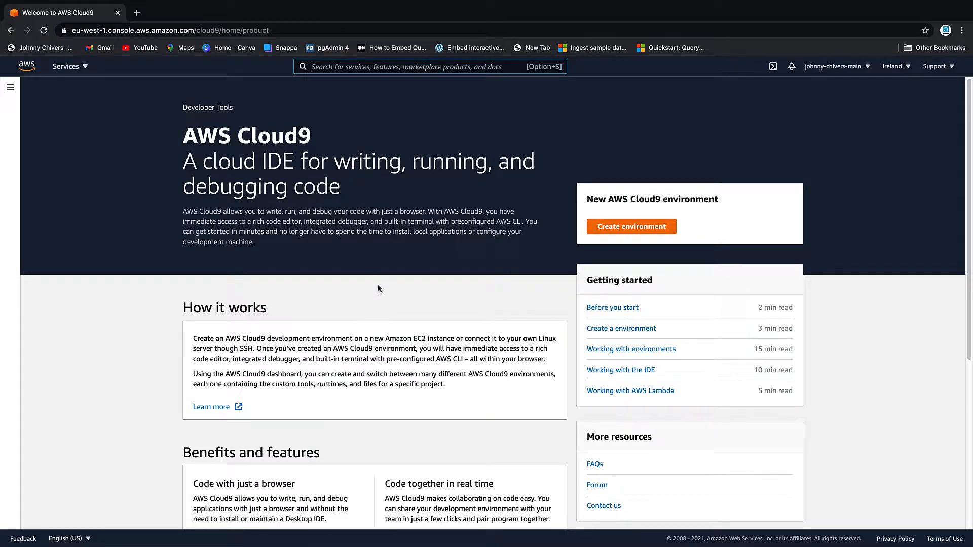
{"action": "mouse_move", "coordinate": [304, 163]}
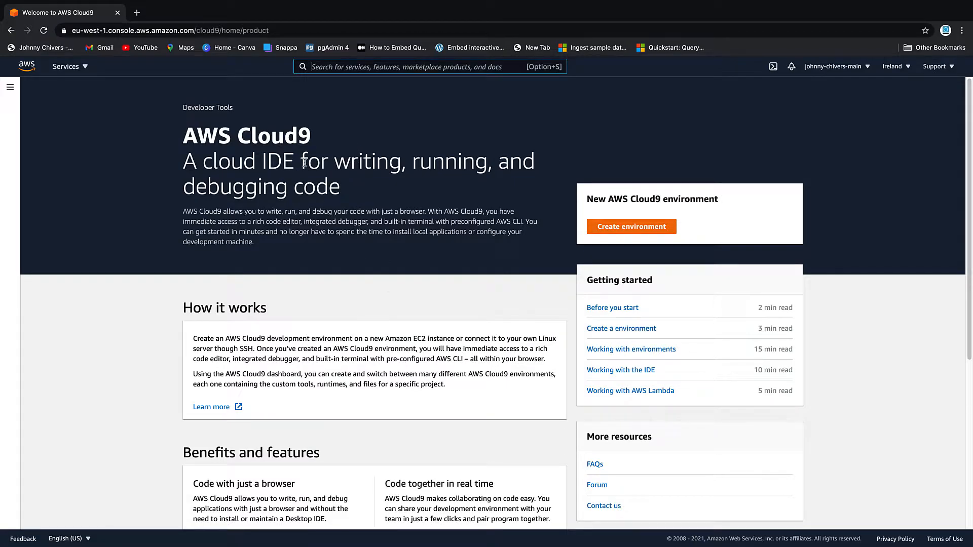
{"action": "mouse_move", "coordinate": [373, 299]}
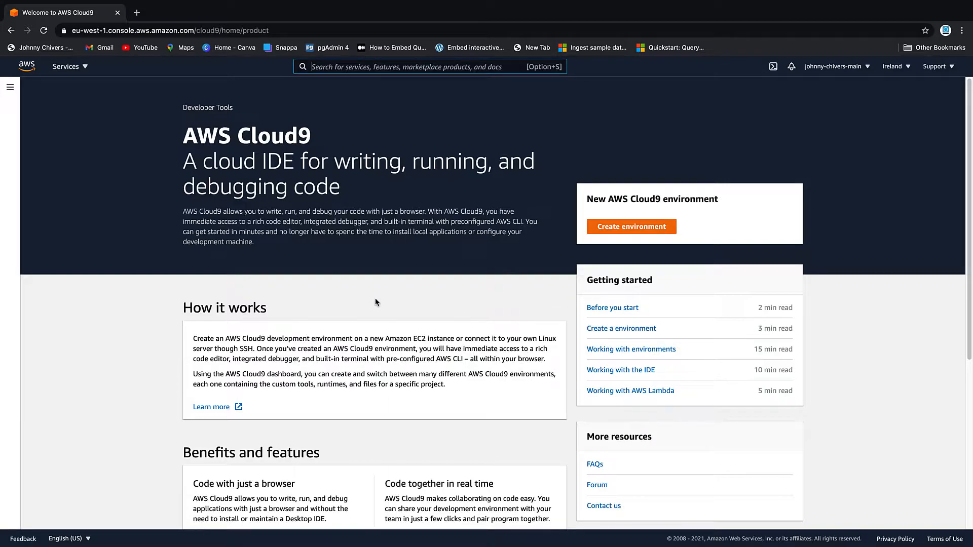
{"action": "mouse_move", "coordinate": [641, 231]}
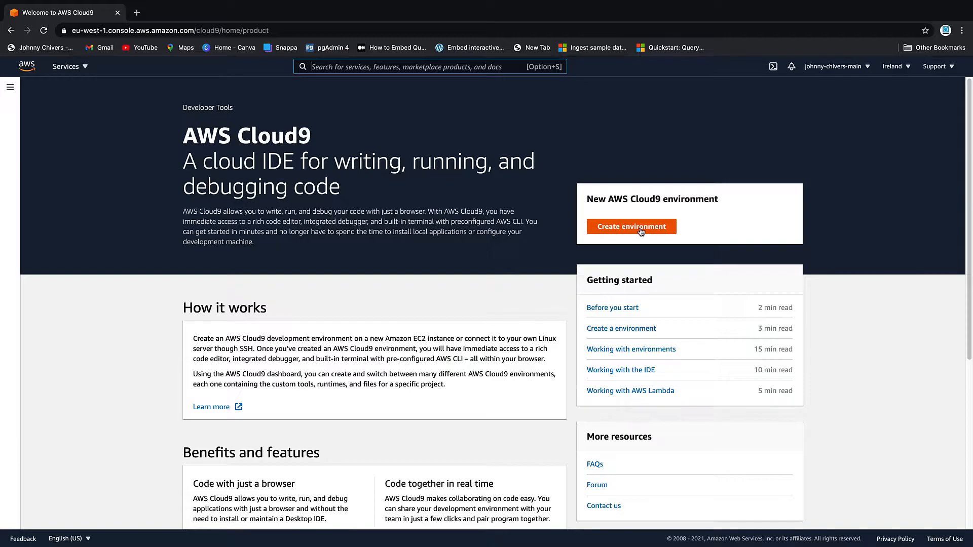
Start a new environment named cloud9-johnny-test and continue to its settings step
{"action": "left_click", "coordinate": [630, 227]}
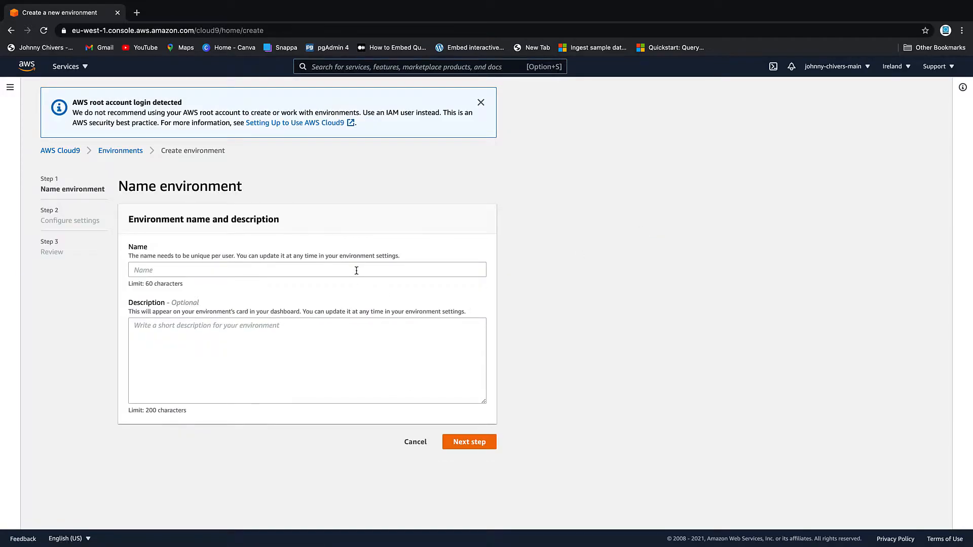
{"action": "type", "text": "clo"}
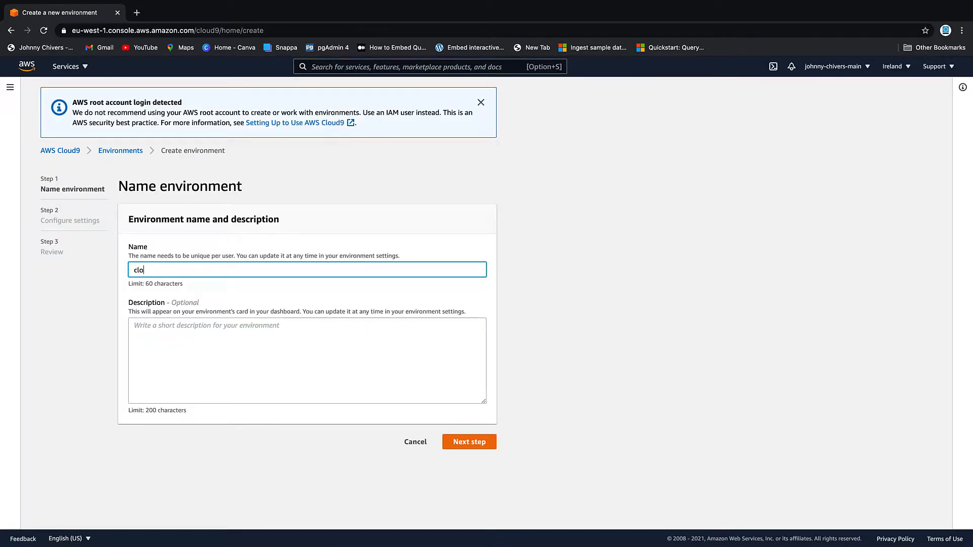
{"action": "type", "text": "ud9-johnny-"}
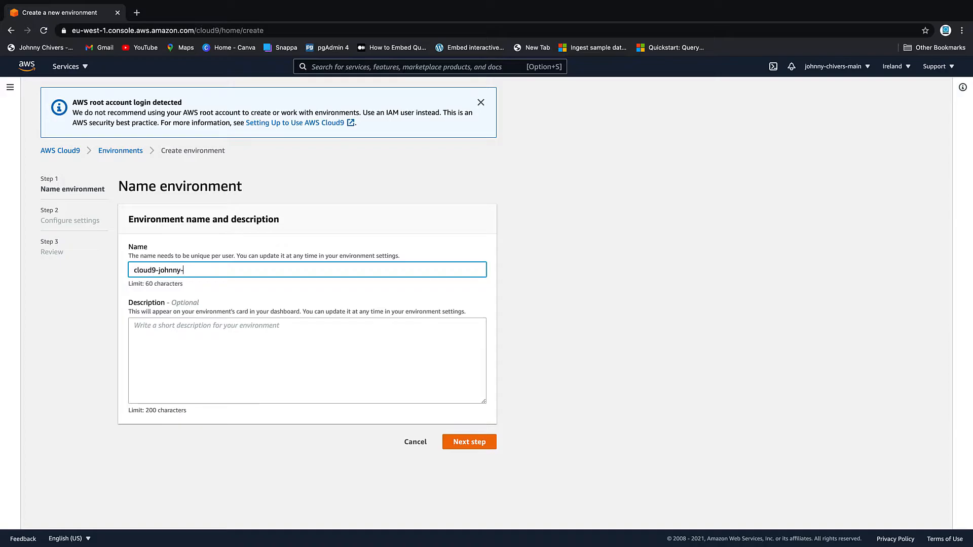
{"action": "type", "text": "test"}
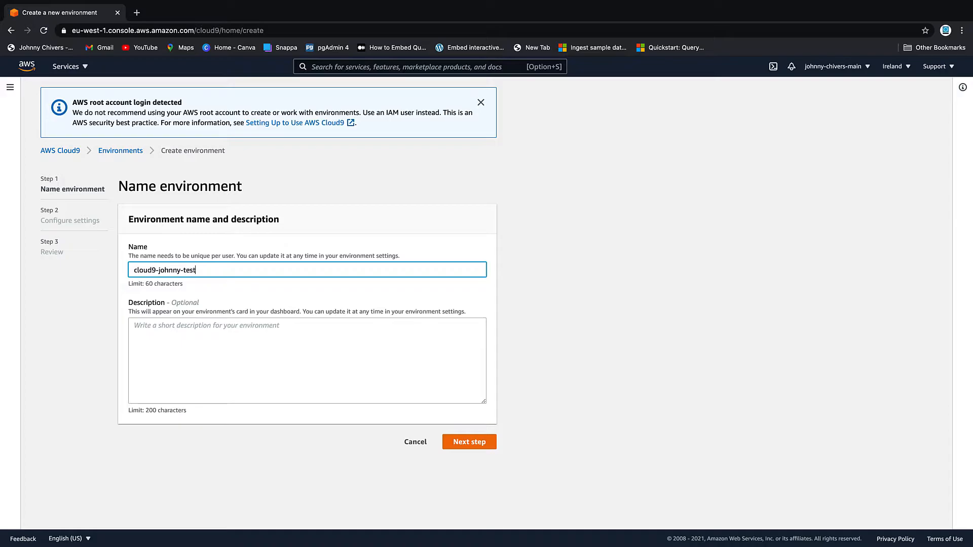
{"action": "left_click", "coordinate": [469, 442]}
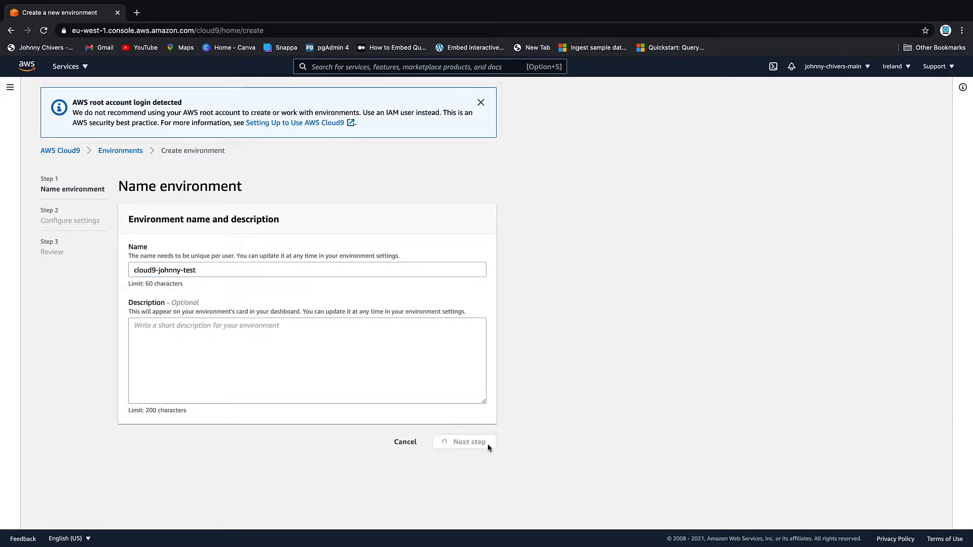
{"action": "left_click", "coordinate": [470, 442]}
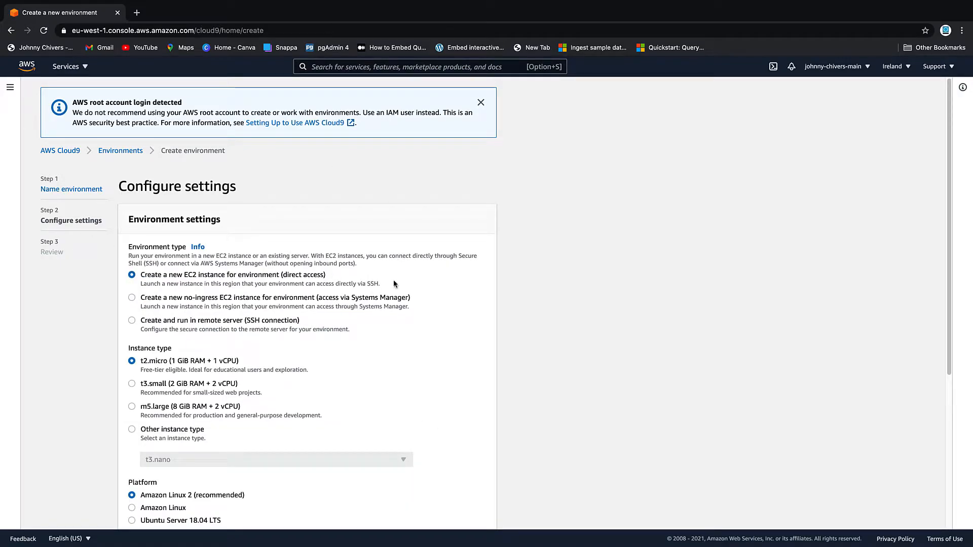
Scroll through the default t2.micro and Amazon Linux 2 settings
{"action": "scroll", "scroll_direction": "down", "scroll_amount": 3}
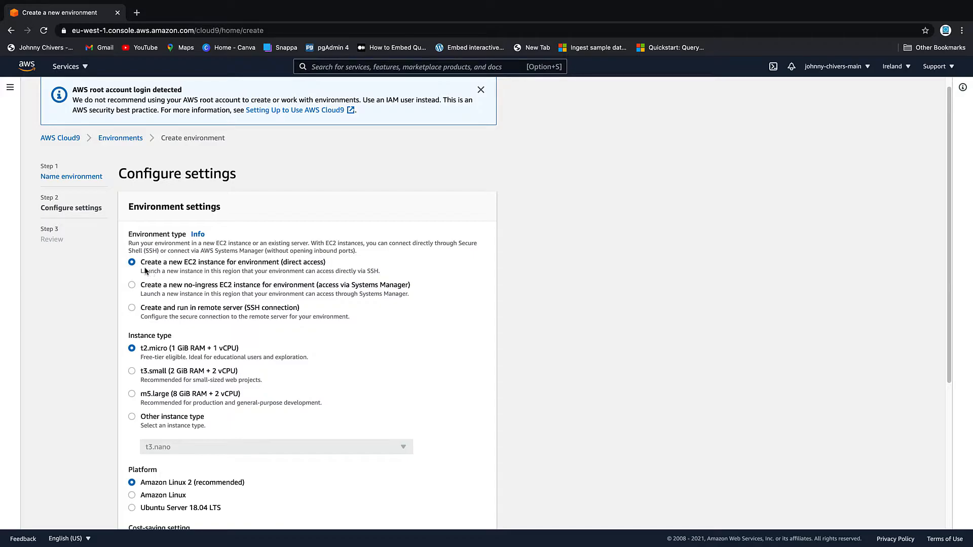
{"action": "scroll", "scroll_direction": "down", "scroll_amount": 3}
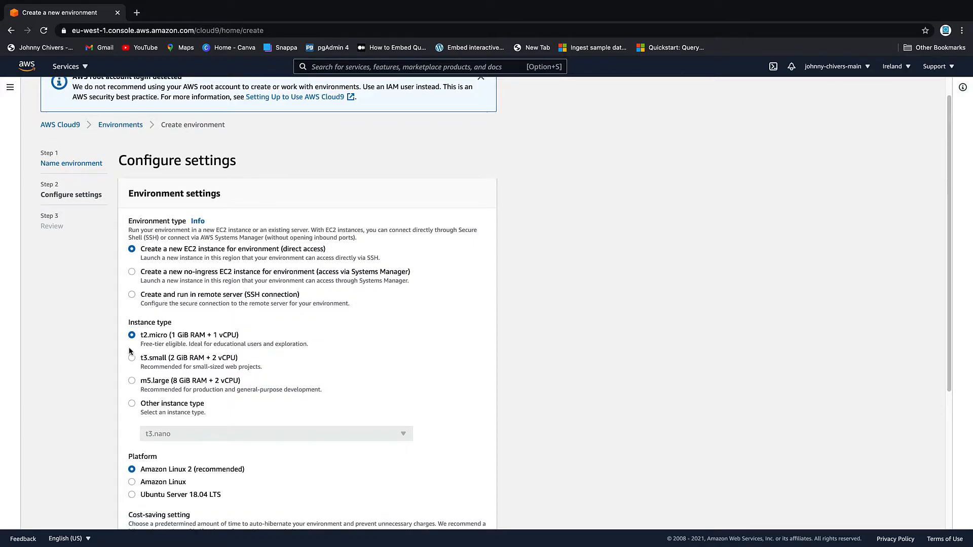
{"action": "mouse_move", "coordinate": [164, 350]}
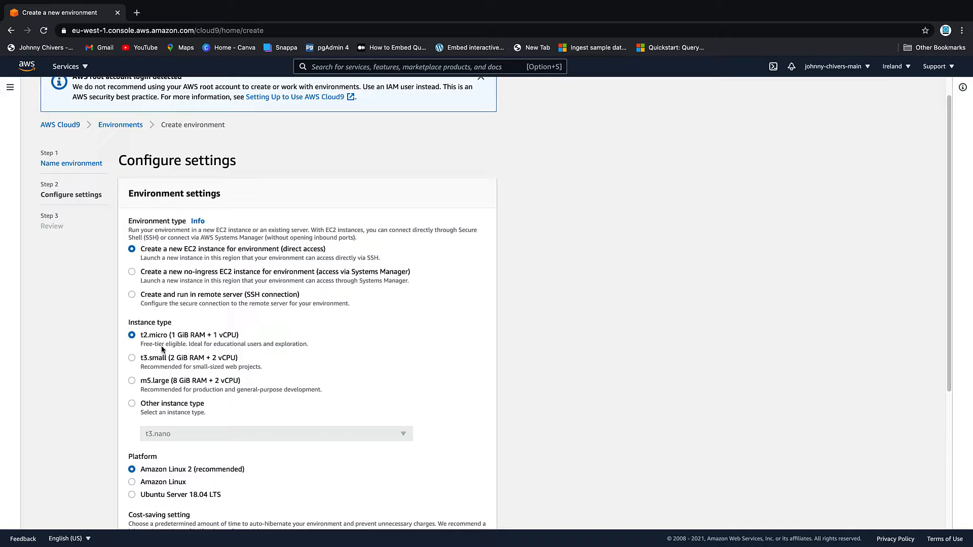
{"action": "scroll", "scroll_direction": "down", "scroll_amount": 3}
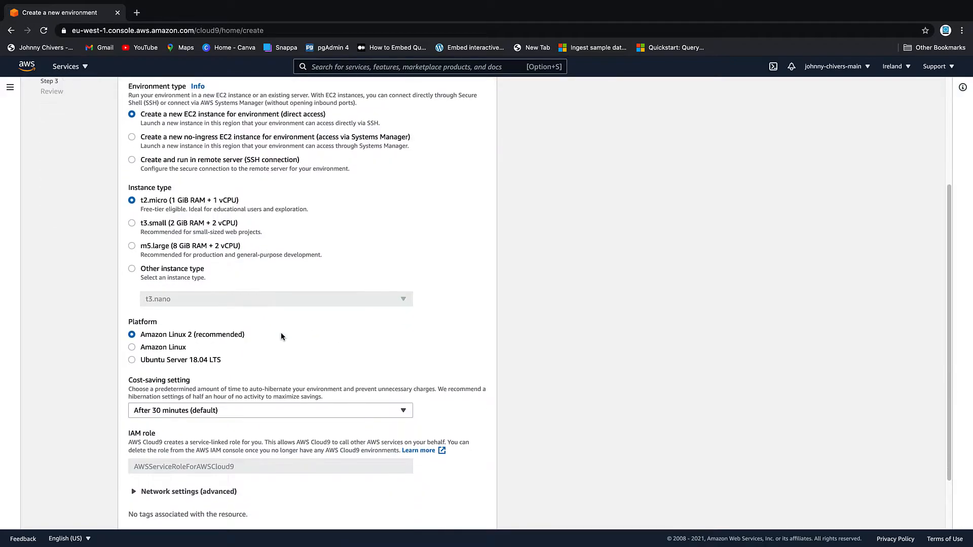
{"action": "scroll", "scroll_direction": "down", "scroll_amount": 3}
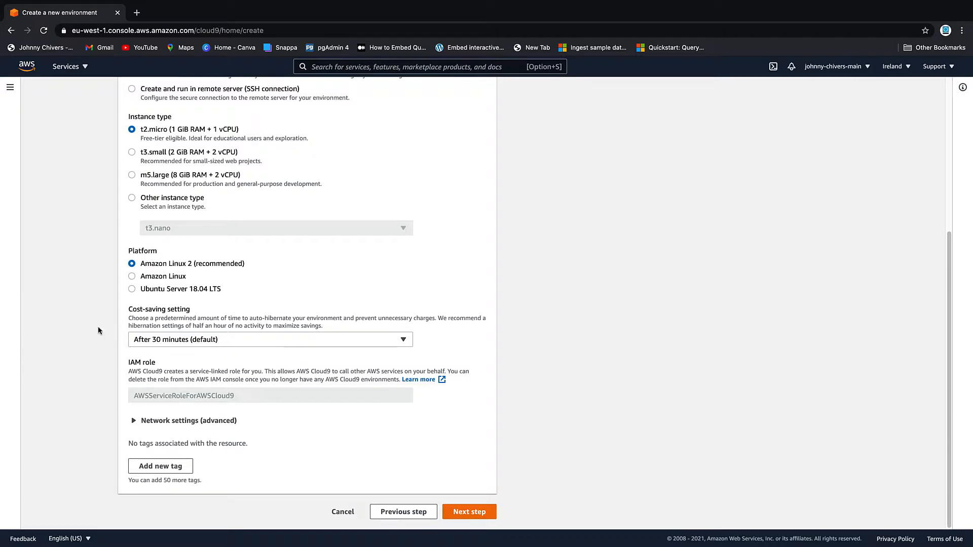
{"action": "mouse_move", "coordinate": [149, 330]}
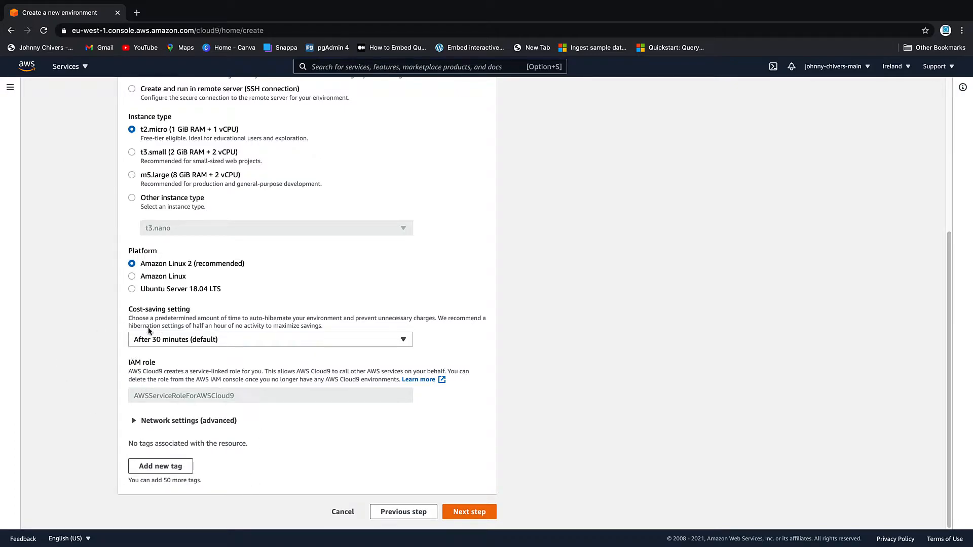
{"action": "mouse_move", "coordinate": [409, 445]}
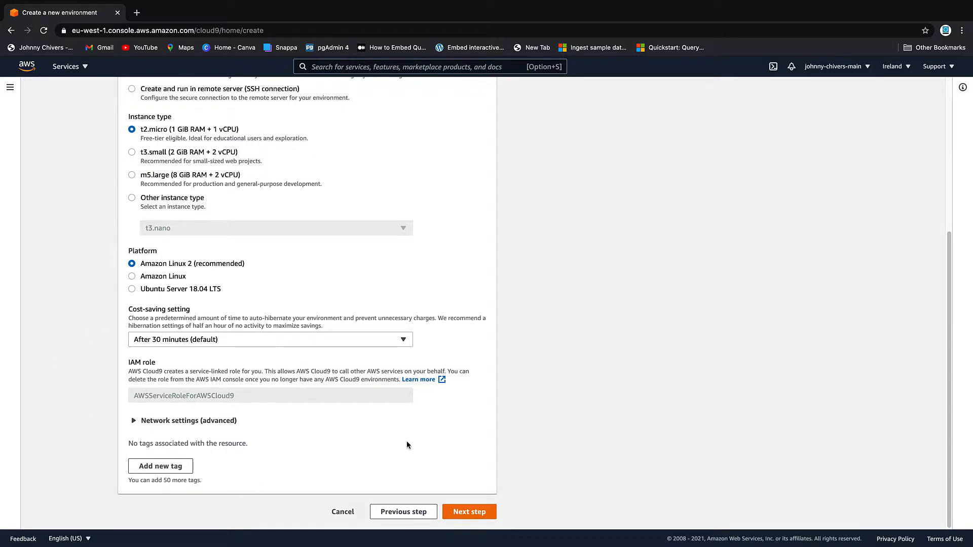
{"action": "mouse_move", "coordinate": [476, 516]}
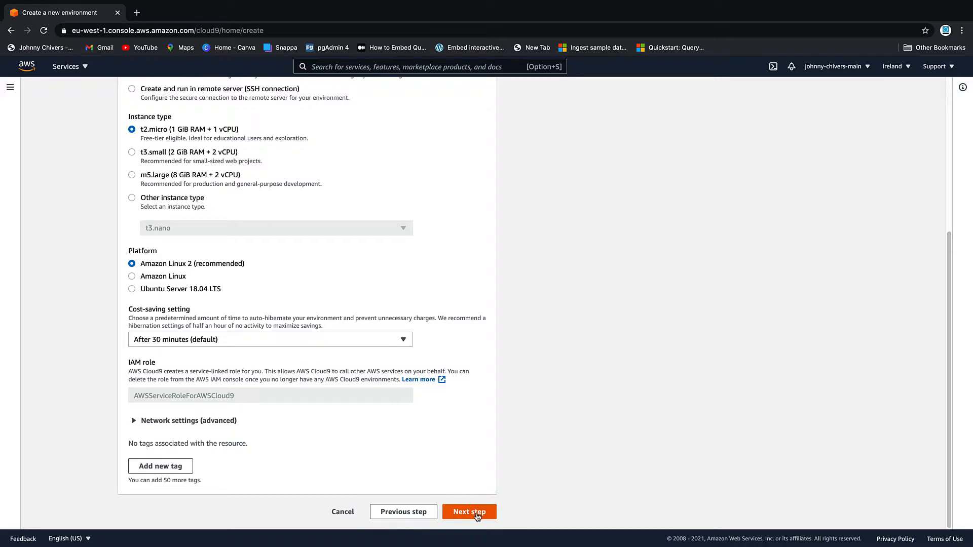
Review the environment settings and create cloud9-johnny-test, loading its IDE
{"action": "left_click", "coordinate": [469, 511]}
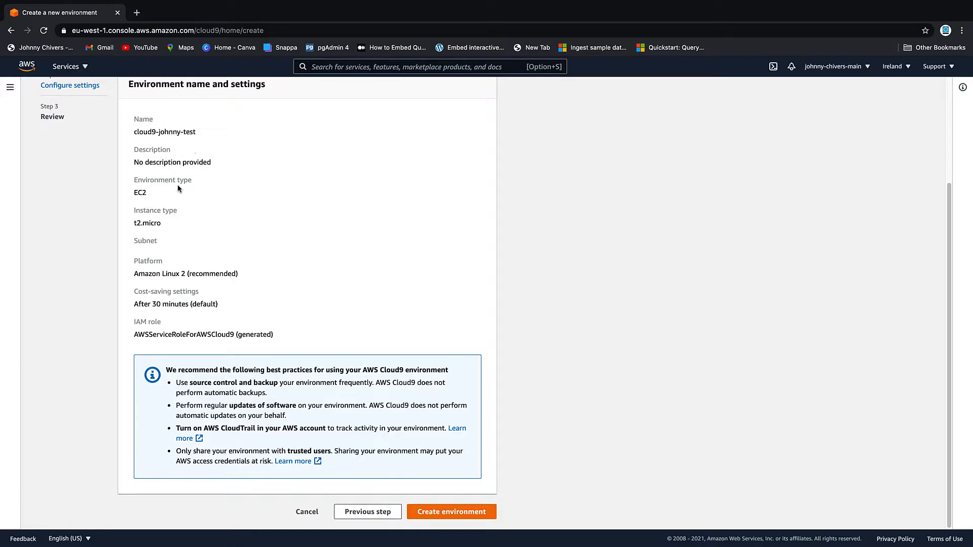
{"action": "mouse_move", "coordinate": [213, 148]}
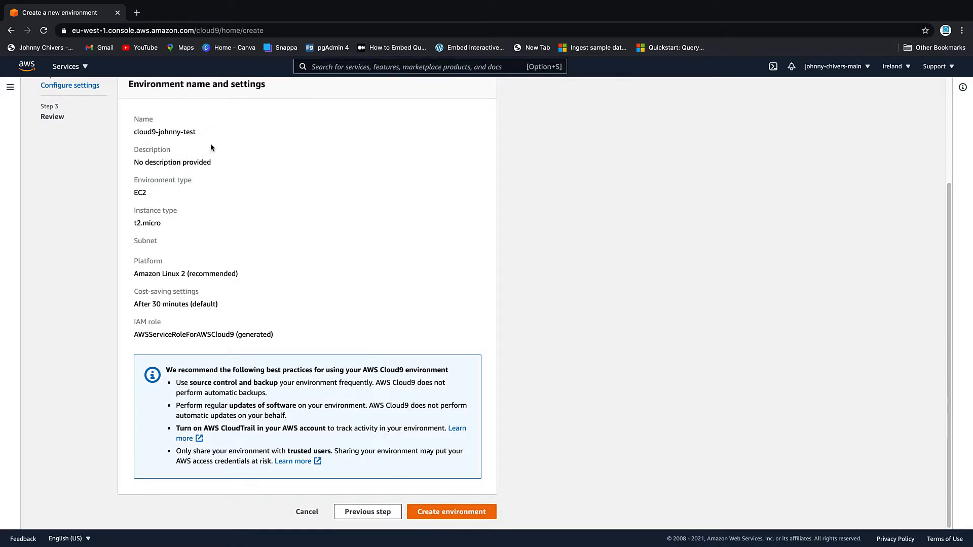
{"action": "mouse_move", "coordinate": [144, 235]}
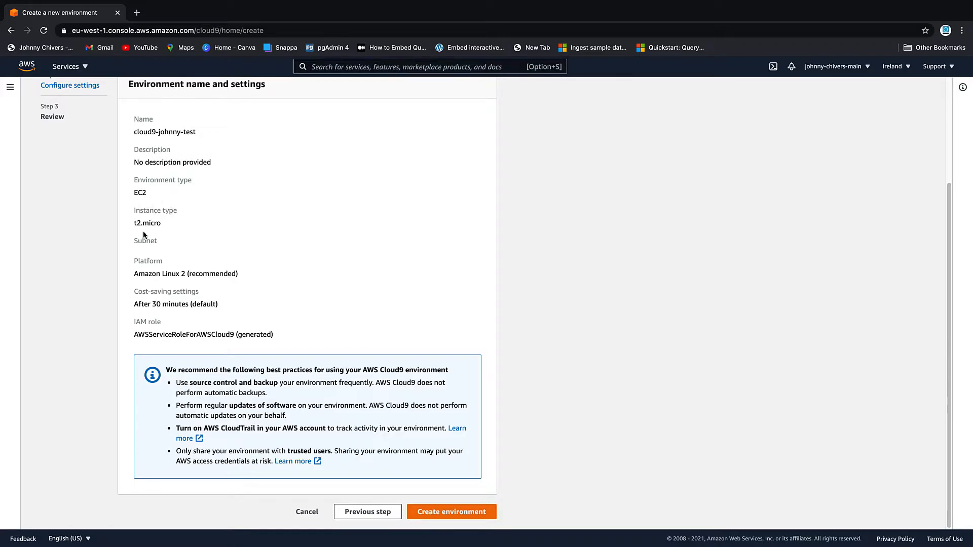
{"action": "mouse_move", "coordinate": [185, 228]}
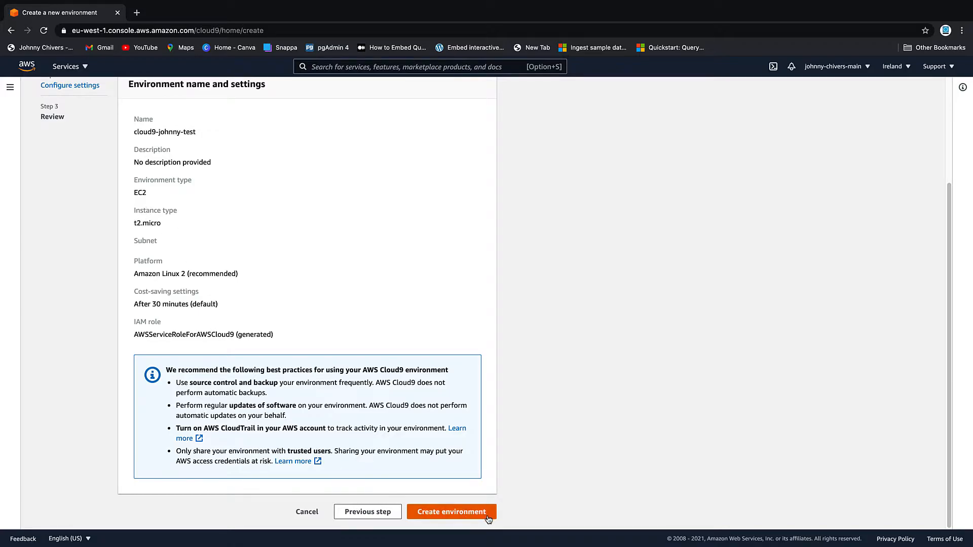
{"action": "left_click", "coordinate": [452, 512]}
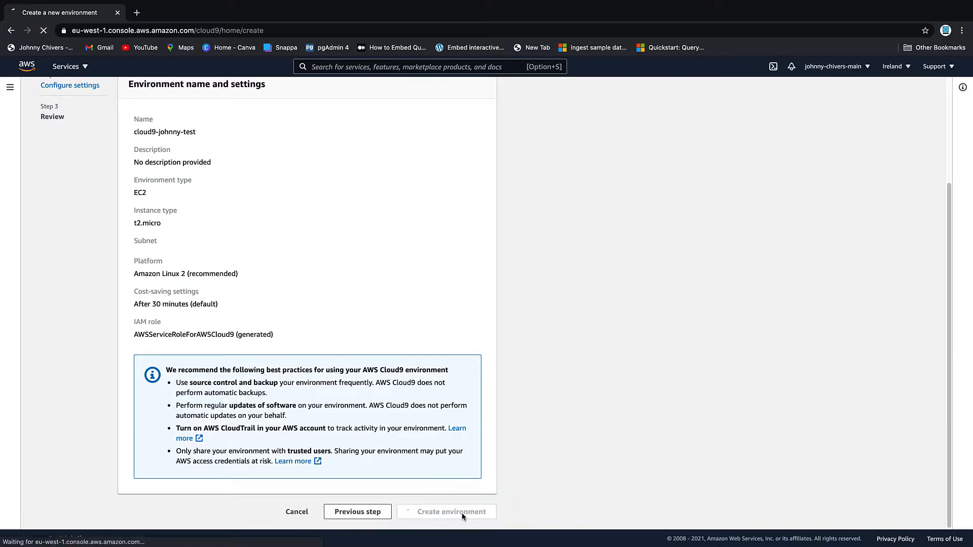
{"action": "left_click", "coordinate": [446, 512]}
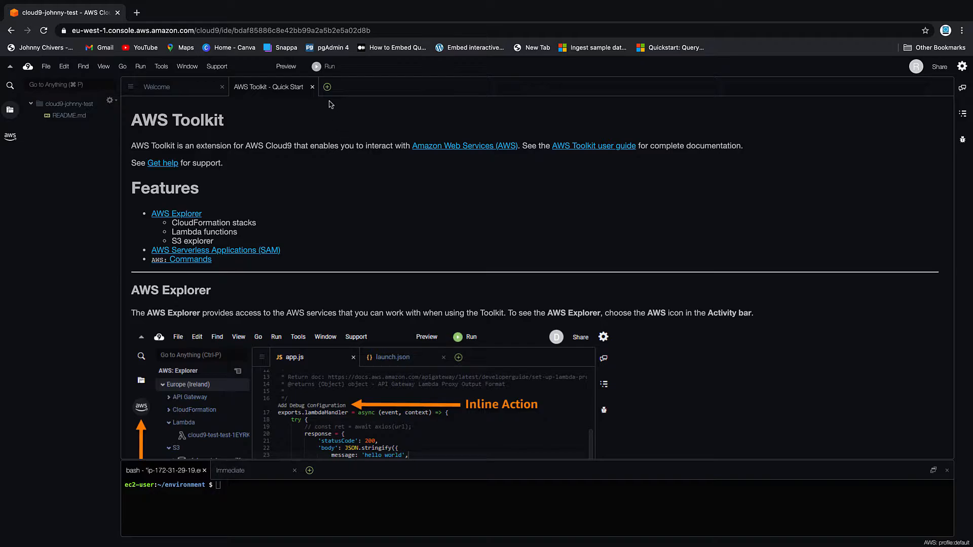
Close the quick start pages and add a new file named main.py to the project folder
{"action": "left_click", "coordinate": [312, 87]}
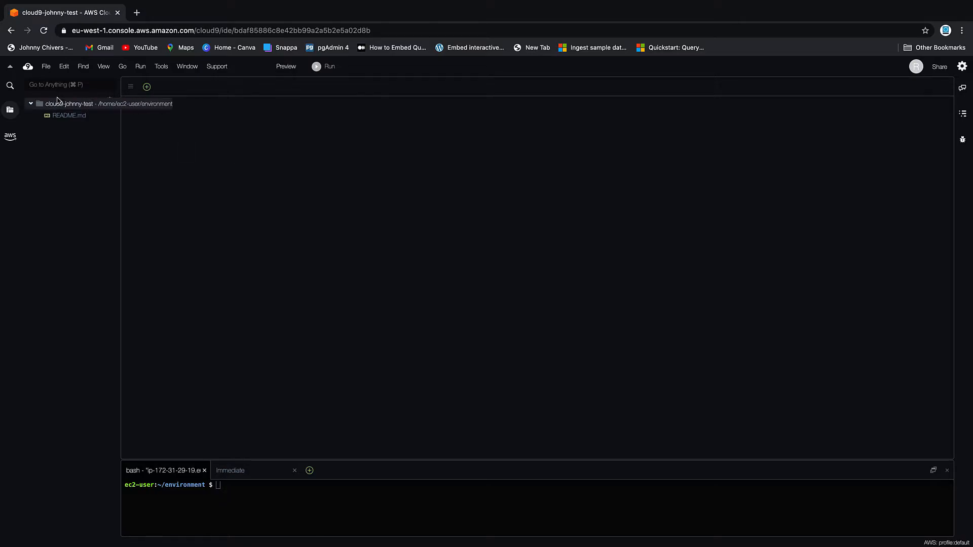
{"action": "right_click", "coordinate": [61, 104]}
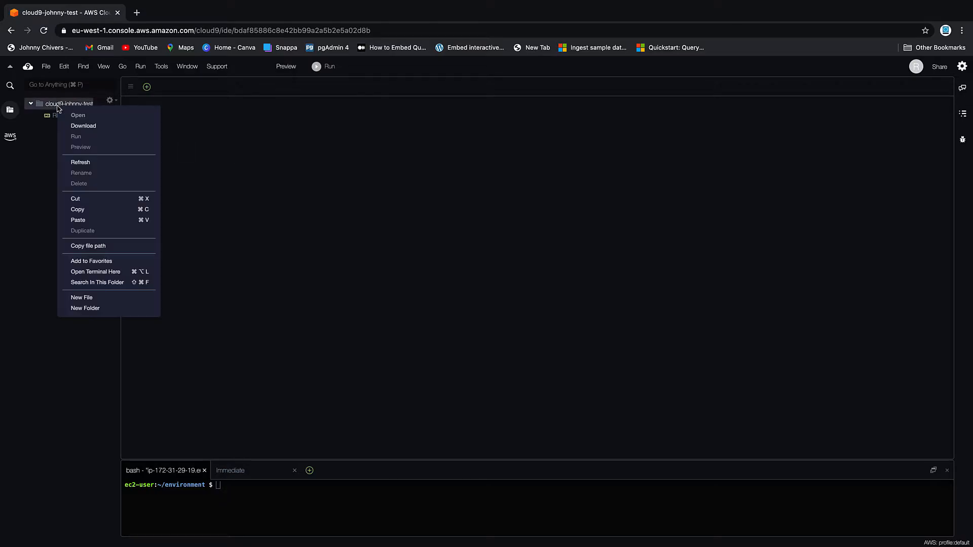
{"action": "mouse_move", "coordinate": [142, 239]}
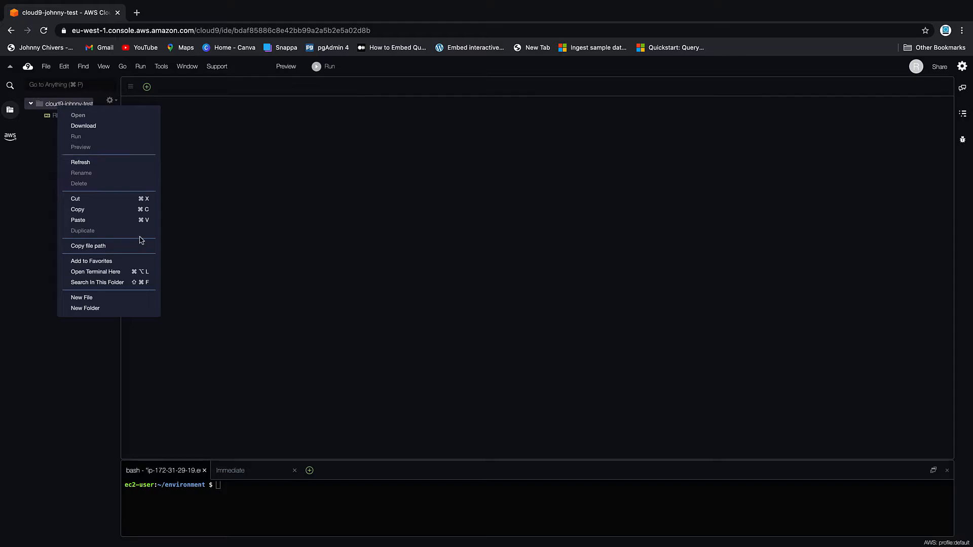
{"action": "left_click", "coordinate": [81, 298]}
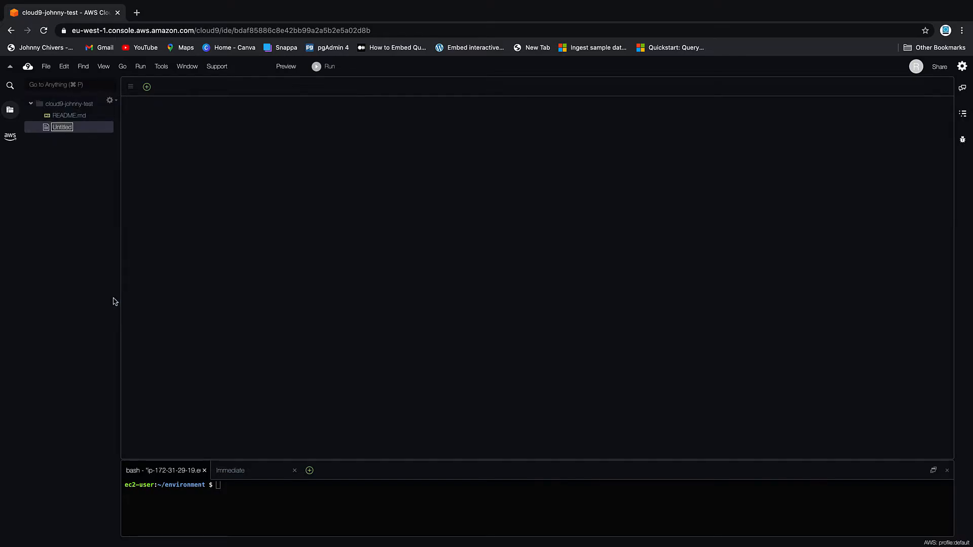
{"action": "type", "text": "main"}
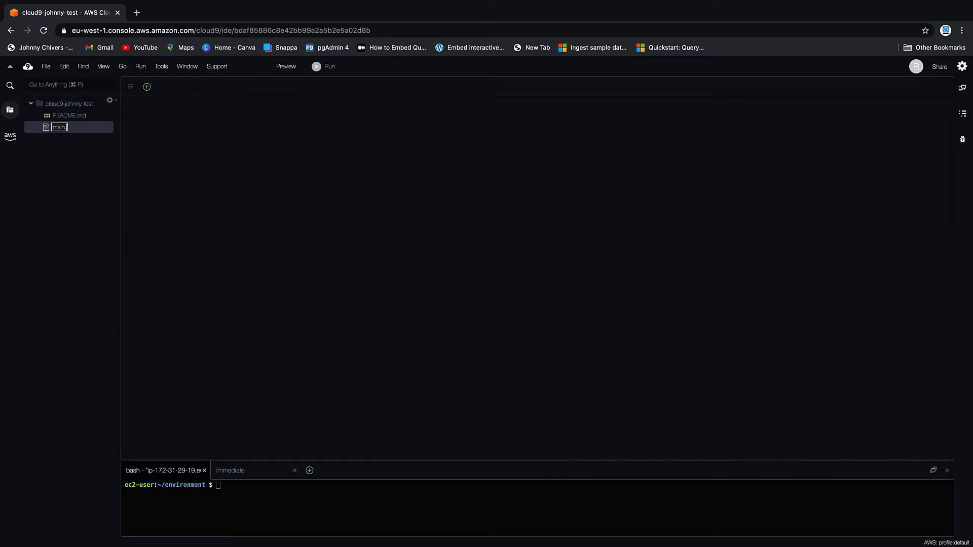
{"action": "type", "text": ".py"}
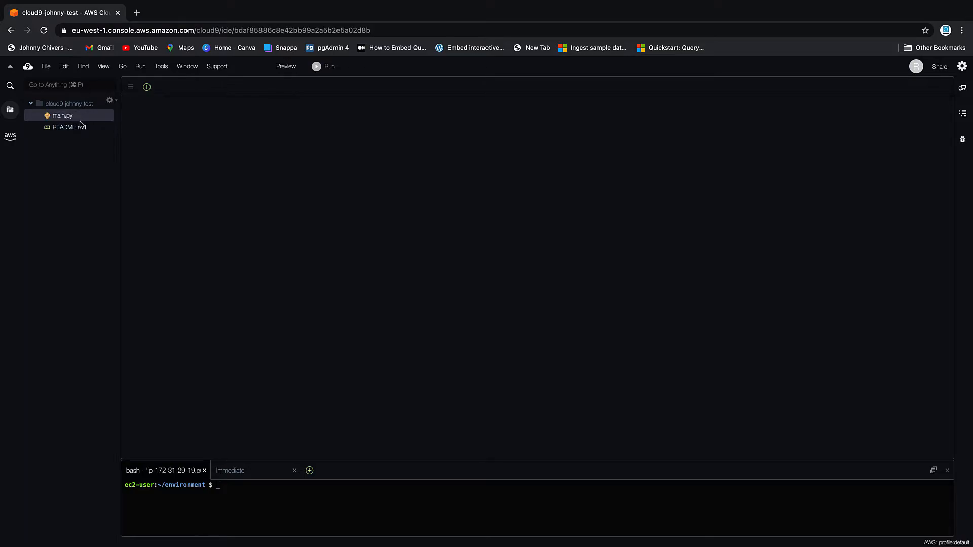
{"action": "mouse_move", "coordinate": [71, 118]}
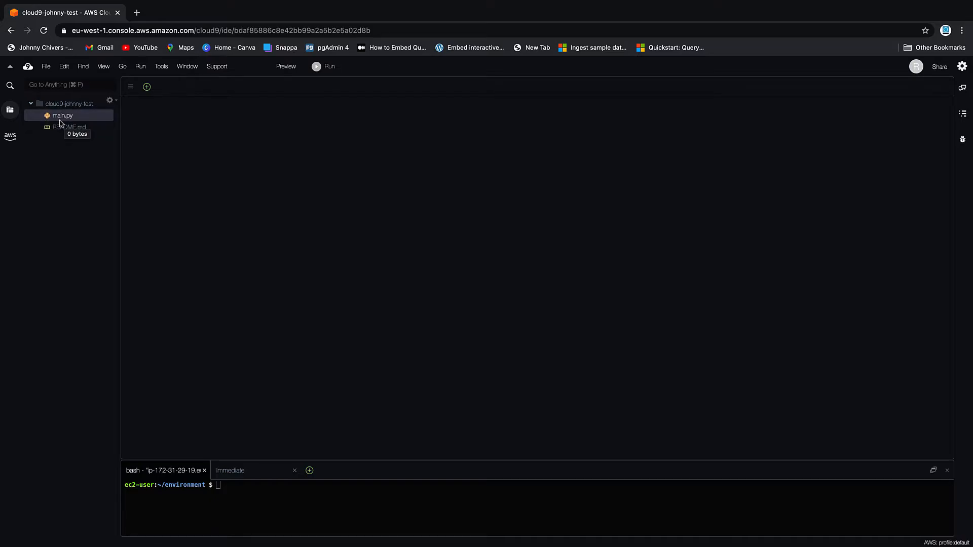
{"action": "mouse_move", "coordinate": [169, 120]}
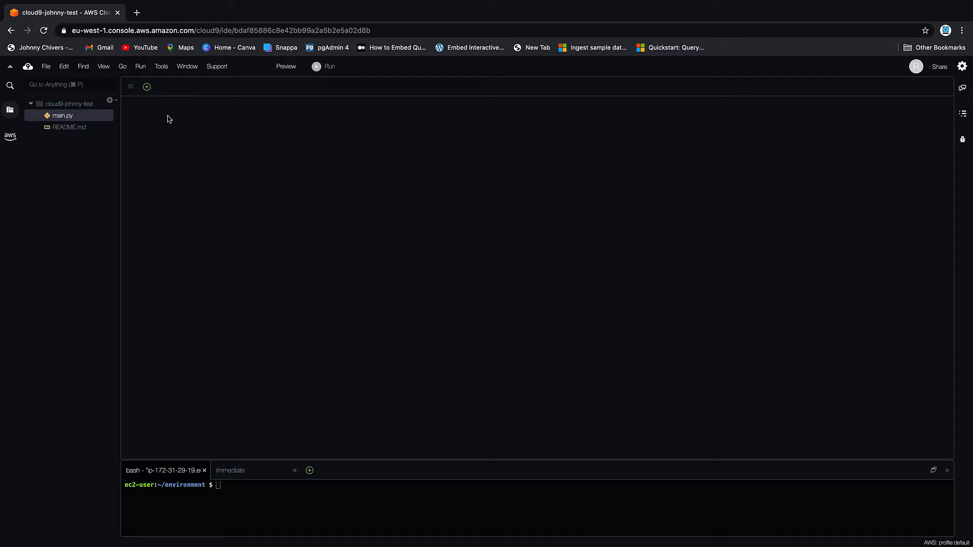
{"action": "mouse_move", "coordinate": [74, 116]}
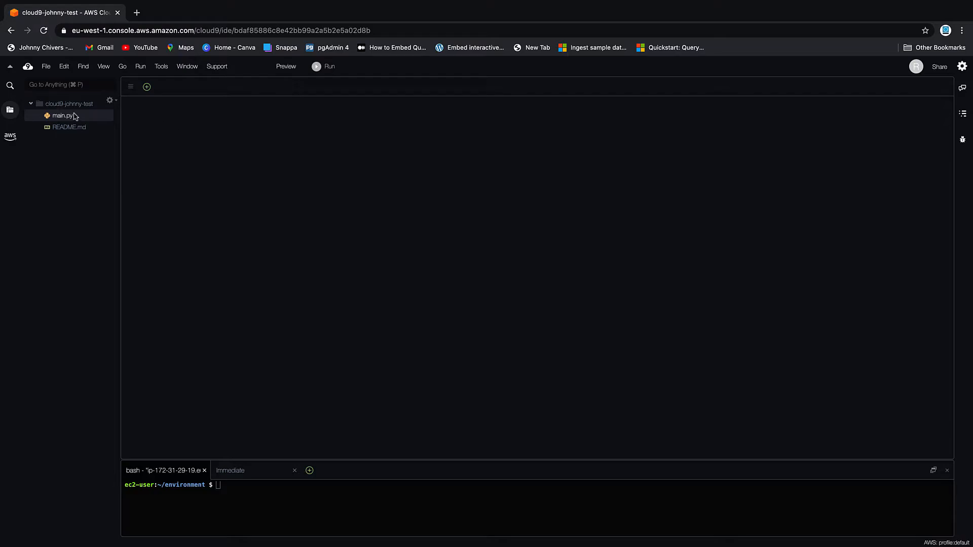
{"action": "mouse_move", "coordinate": [66, 127]}
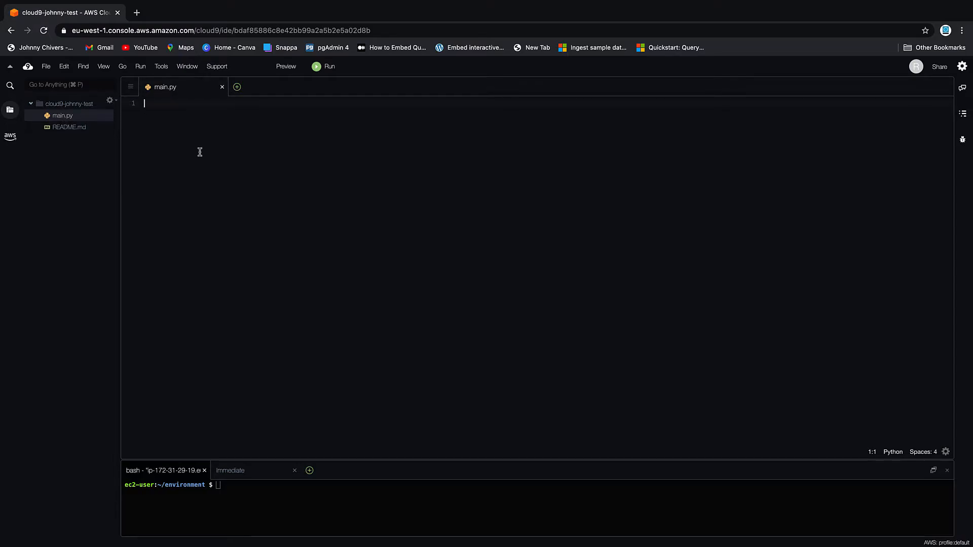
{"action": "mouse_move", "coordinate": [202, 154]}
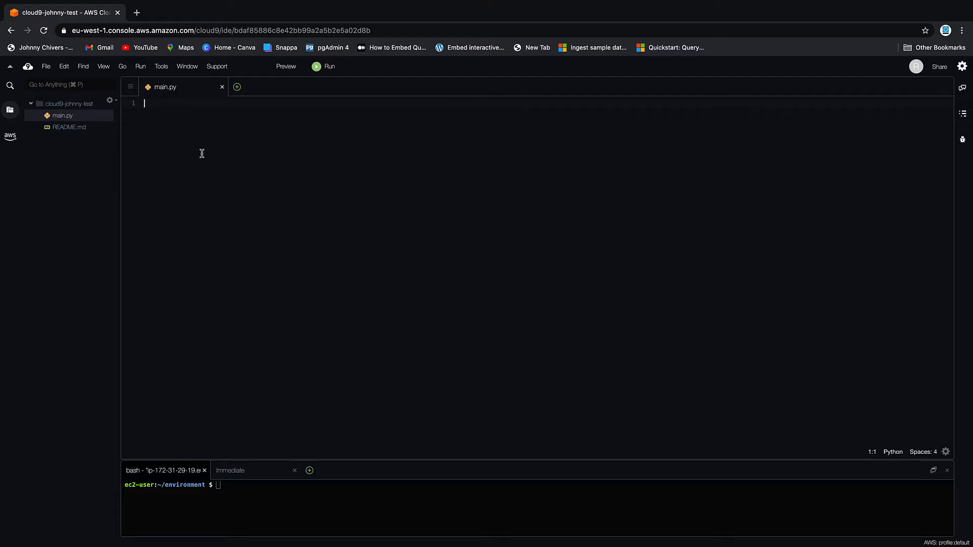
{"action": "mouse_move", "coordinate": [182, 111]}
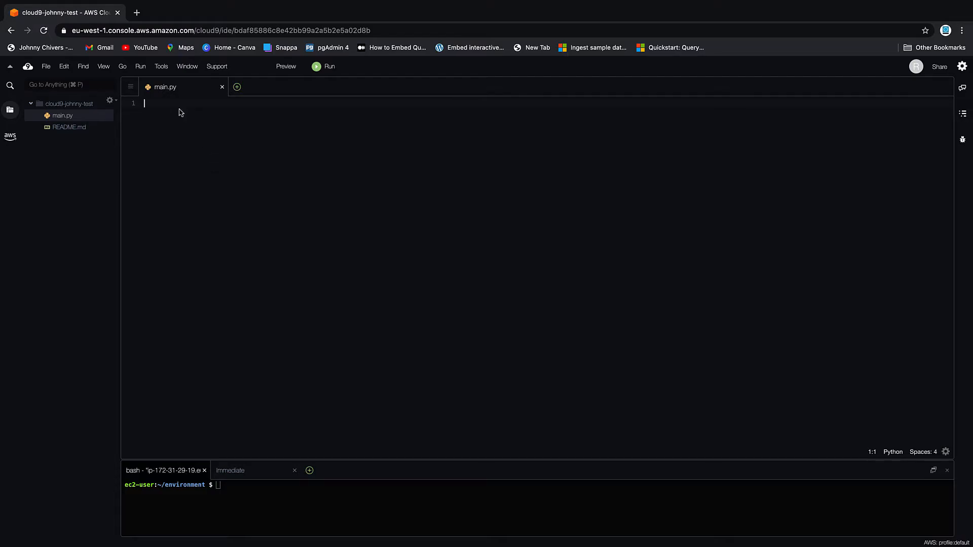
{"action": "mouse_move", "coordinate": [402, 367]}
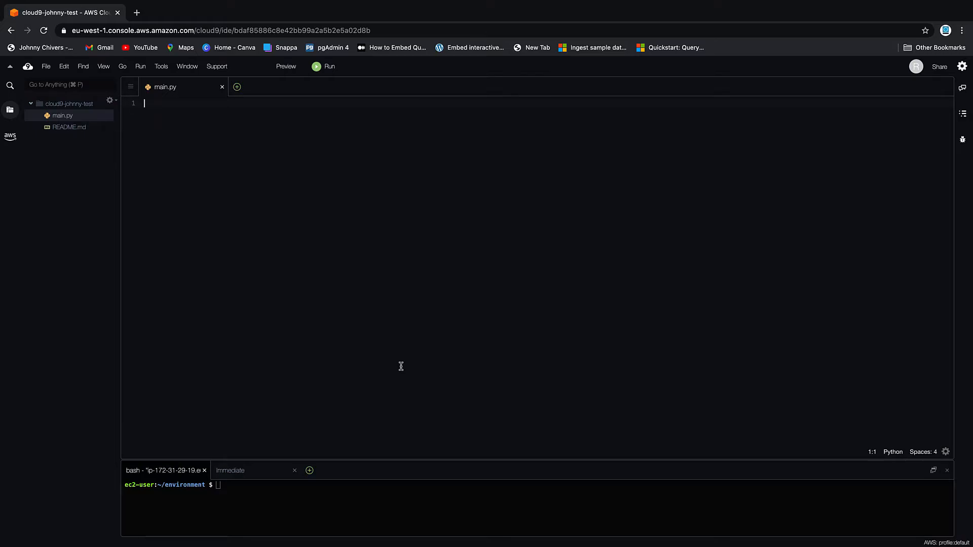
{"action": "mouse_move", "coordinate": [353, 458]}
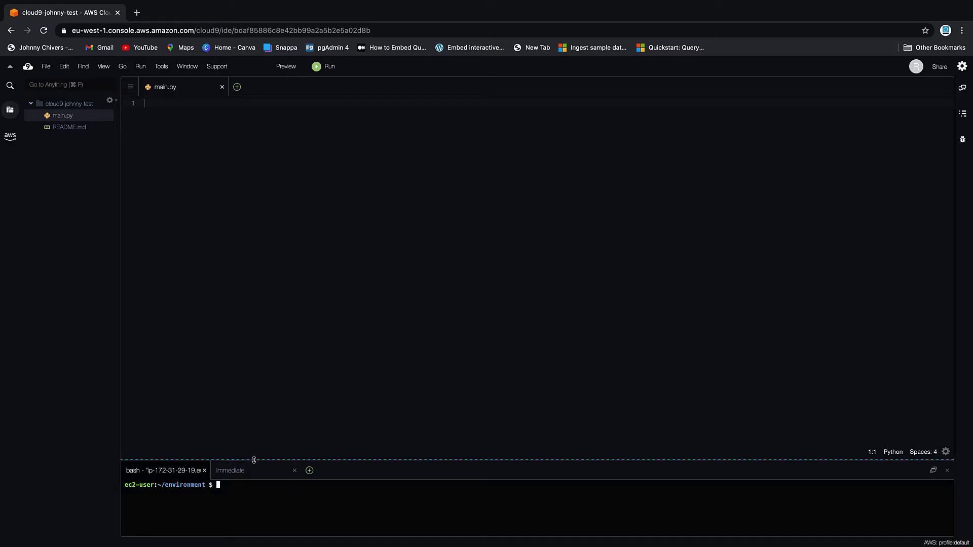
Enlarge the terminal and enter the command sudo pip3 install boto3
{"action": "left_click_drag", "start_coordinate": [254, 461], "coordinate": [253, 283]}
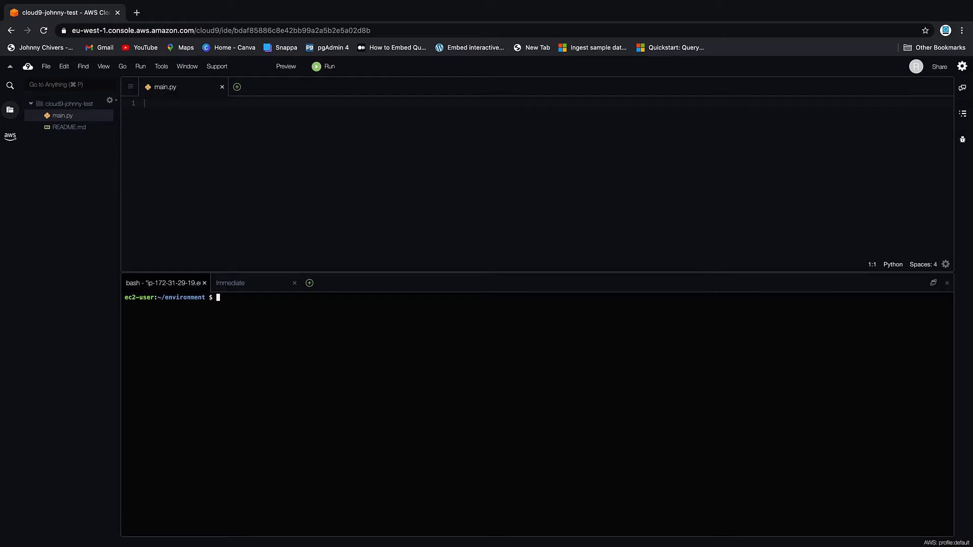
{"action": "type", "text": "s"}
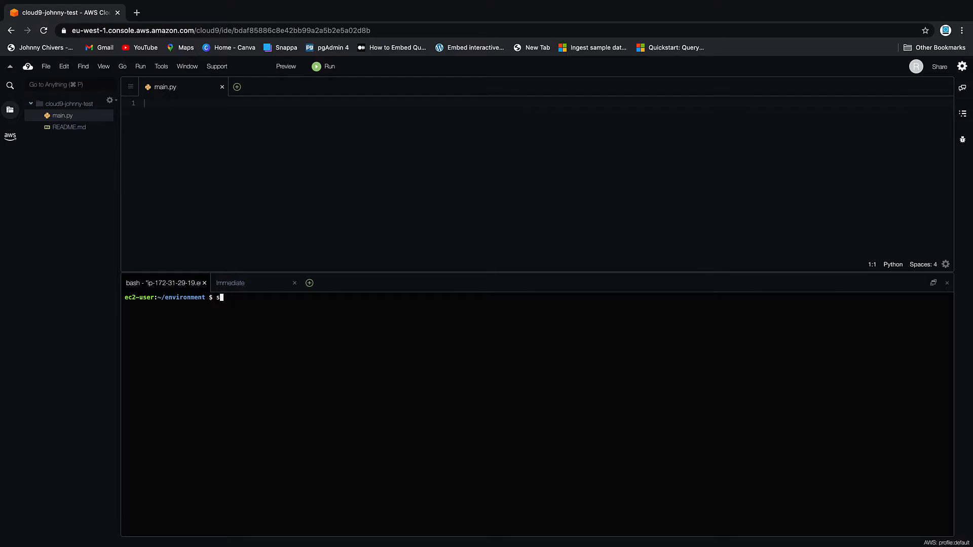
{"action": "type", "text": "udo"}
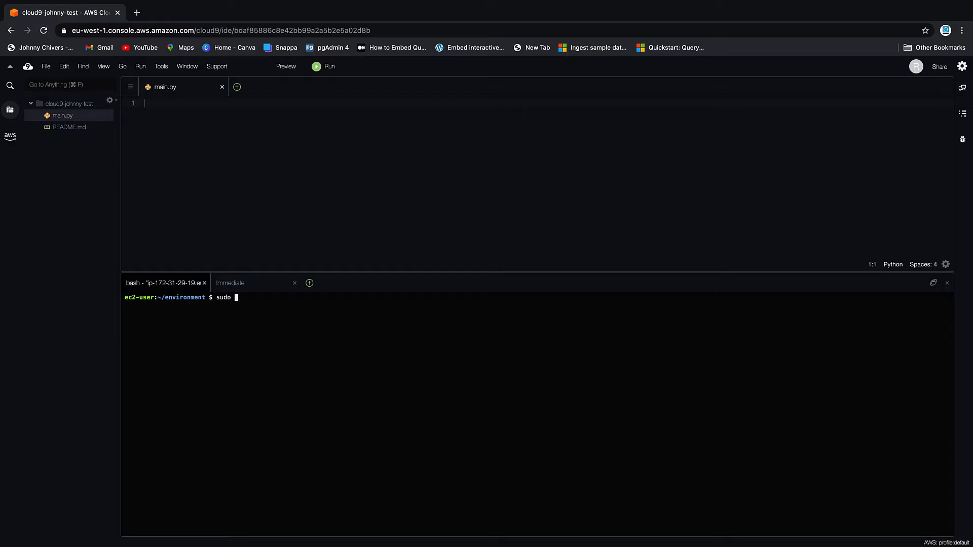
{"action": "type", "text": "pip3"}
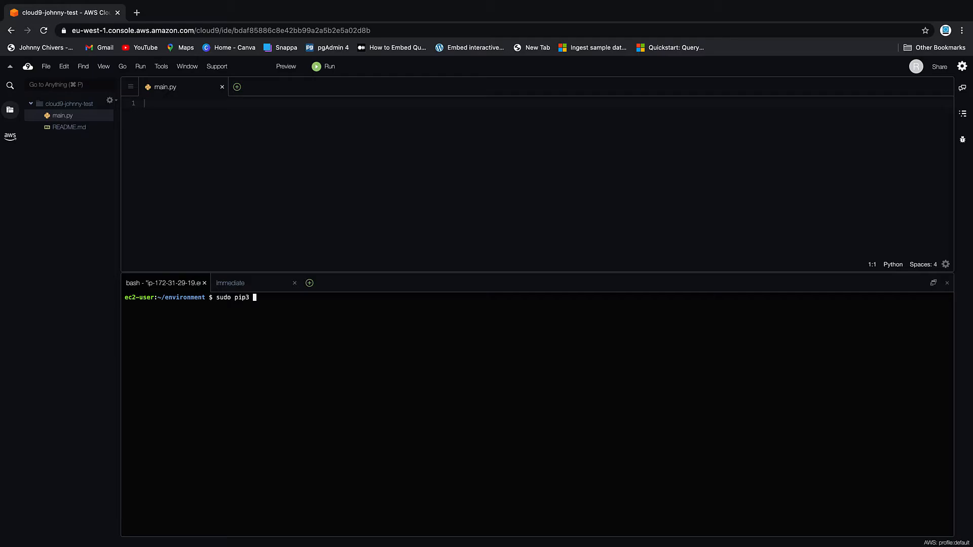
{"action": "type", "text": "install b"}
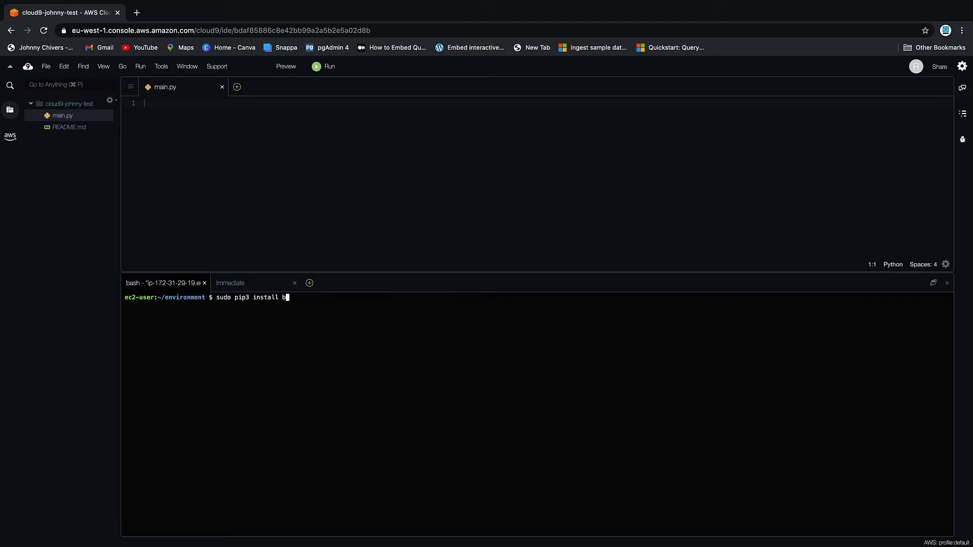
{"action": "type", "text": "oto3"}
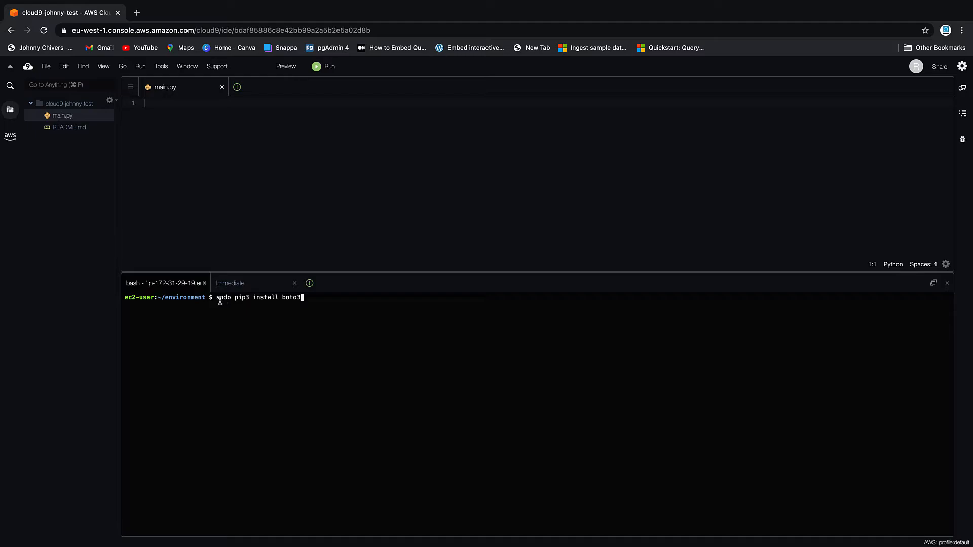
{"action": "mouse_move", "coordinate": [241, 307]}
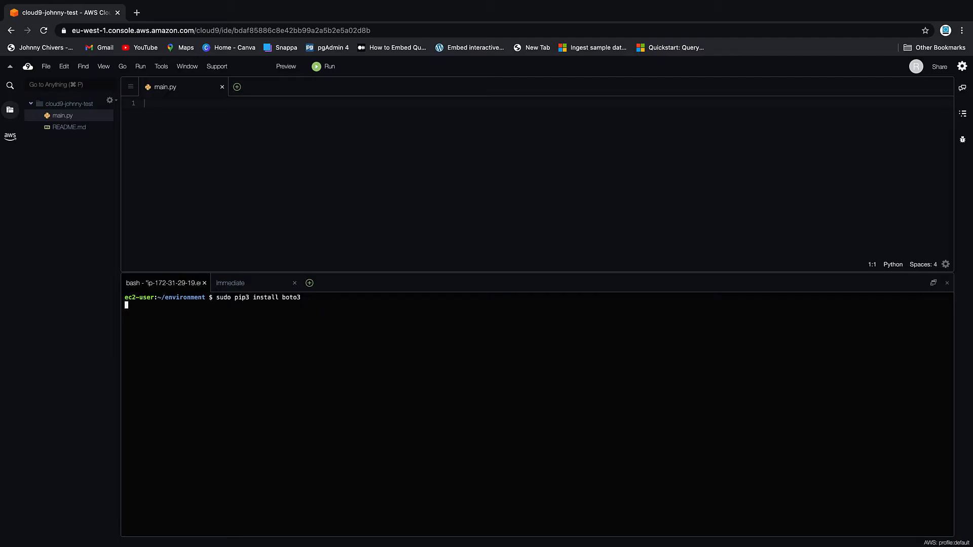
Run the install so boto3, botocore and s3transfer install successfully
{"action": "key", "text": "Enter"}
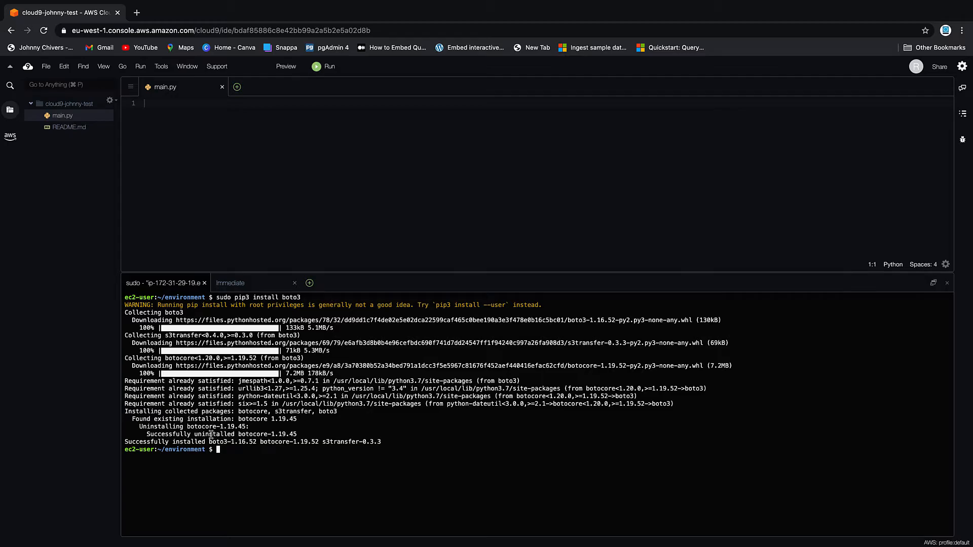
{"action": "mouse_move", "coordinate": [390, 448]}
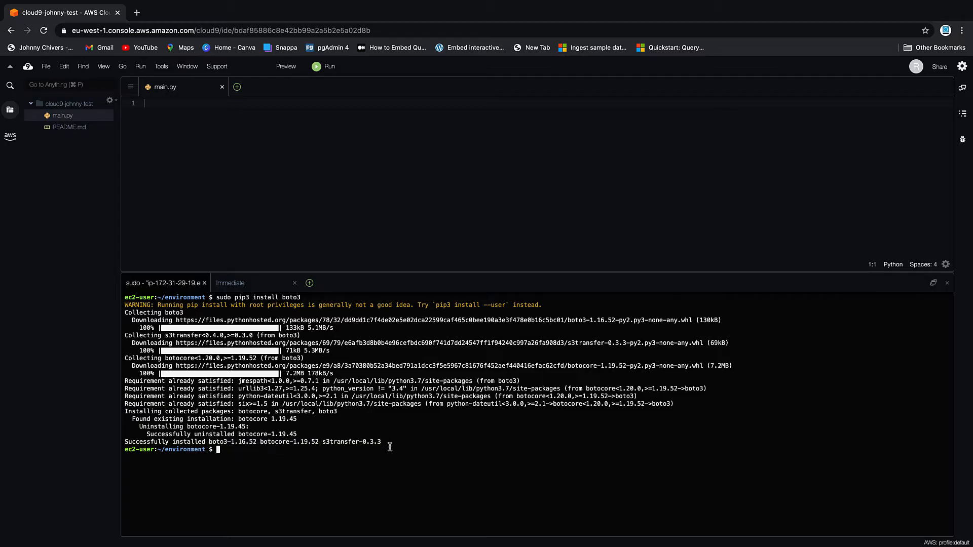
{"action": "mouse_move", "coordinate": [329, 267]}
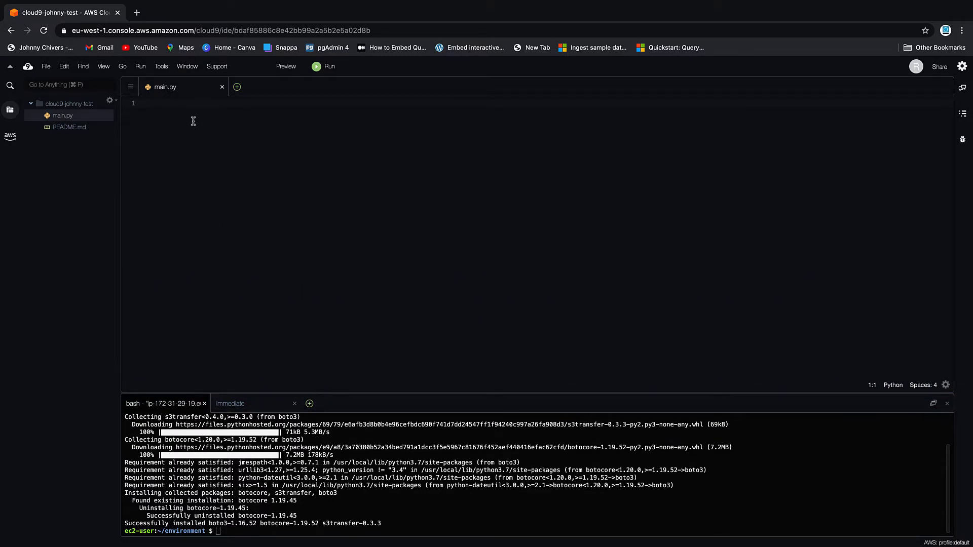
{"action": "mouse_move", "coordinate": [362, 368]}
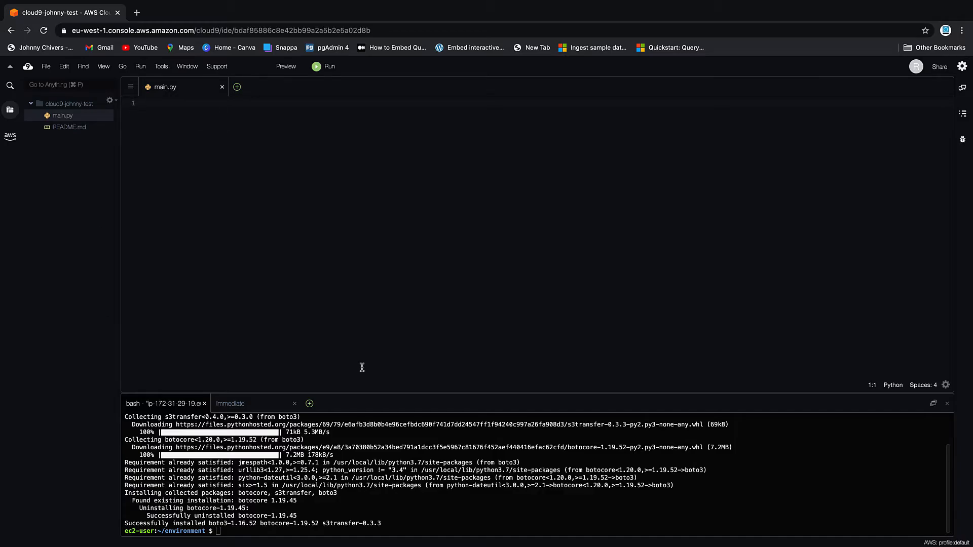
{"action": "mouse_move", "coordinate": [190, 116]}
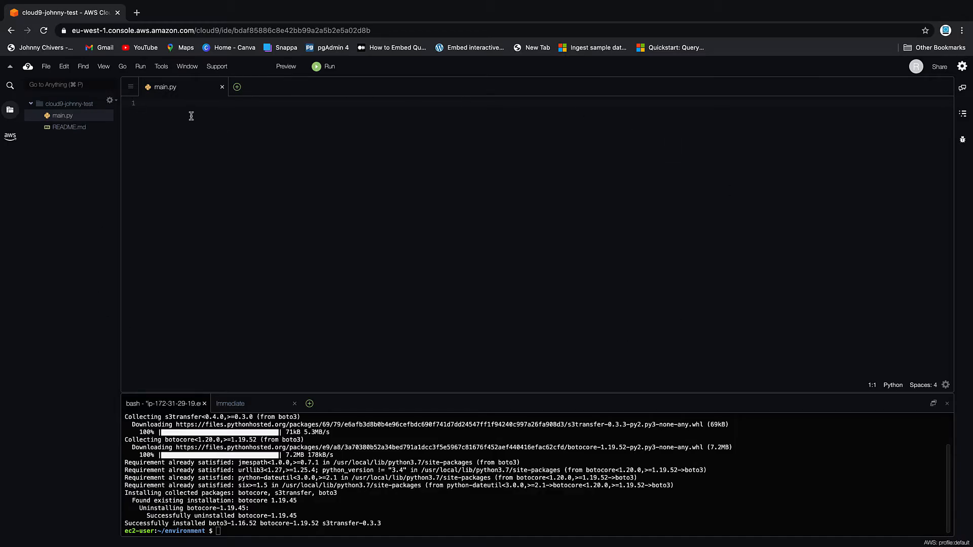
Begin main.py with import boto3 followed by blank lines
{"action": "type", "text": "import"}
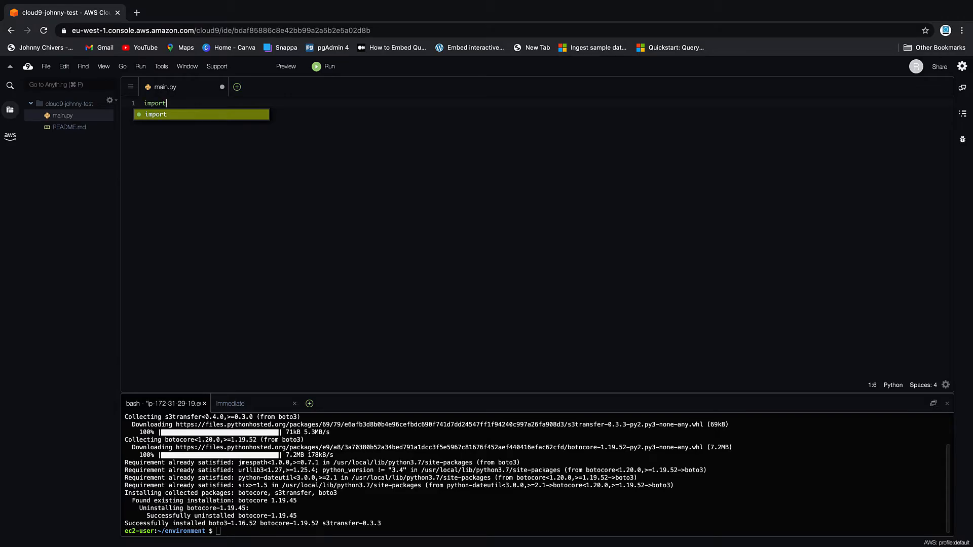
{"action": "type", "text": "boto3"}
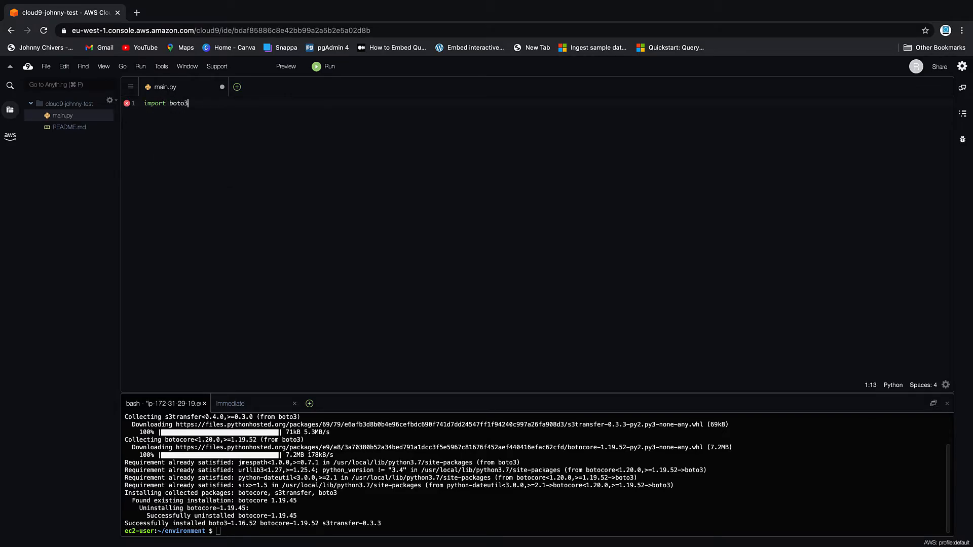
{"action": "key", "text": "Enter"}
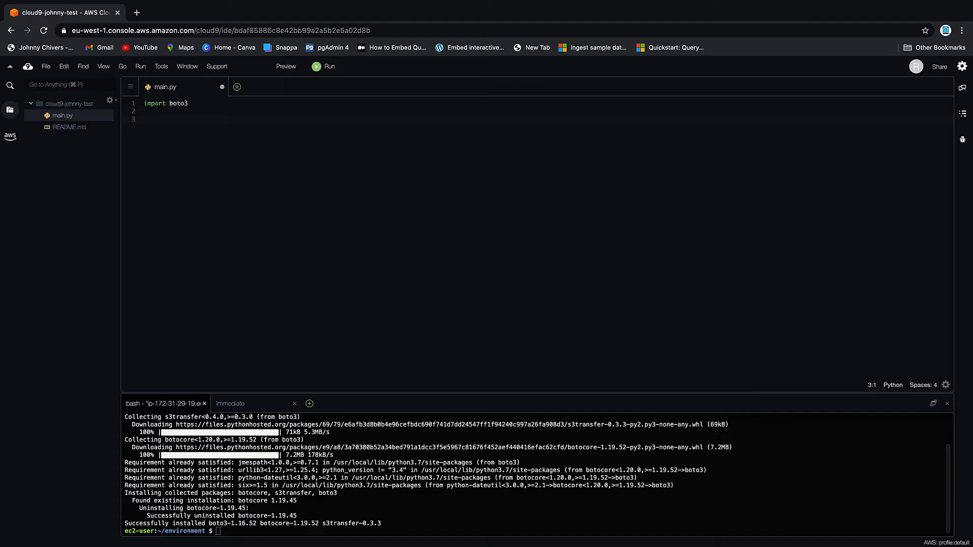
{"action": "left_click", "coordinate": [188, 121]}
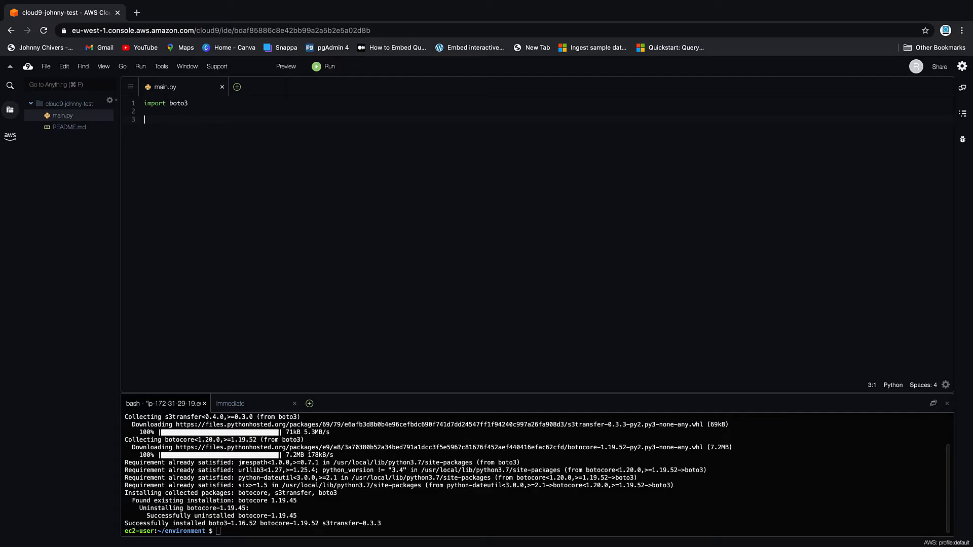
Save main.py from the File menu
{"action": "left_click", "coordinate": [46, 67]}
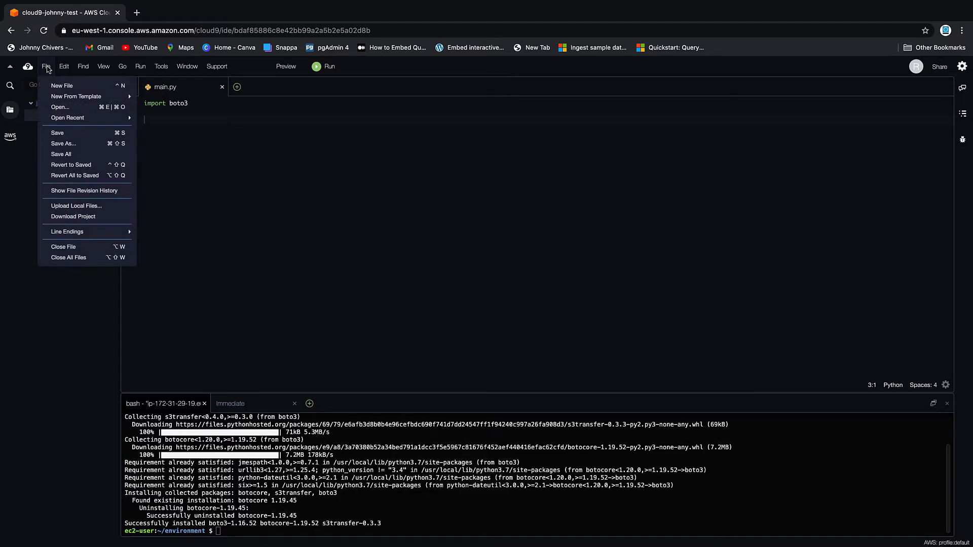
{"action": "mouse_move", "coordinate": [133, 207]}
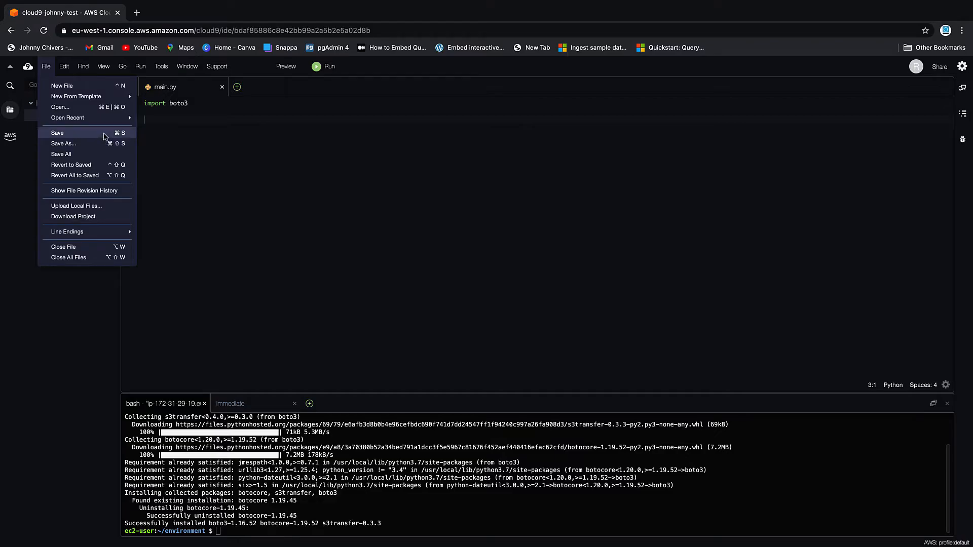
{"action": "left_click", "coordinate": [57, 133]}
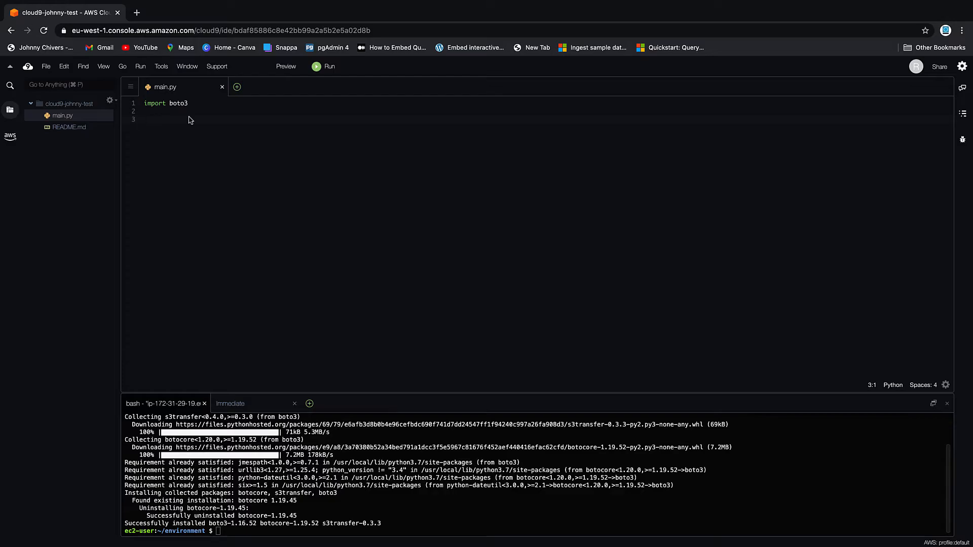
Add the line s3_client = boto3.client('s3') below the import
{"action": "left_click", "coordinate": [146, 119]}
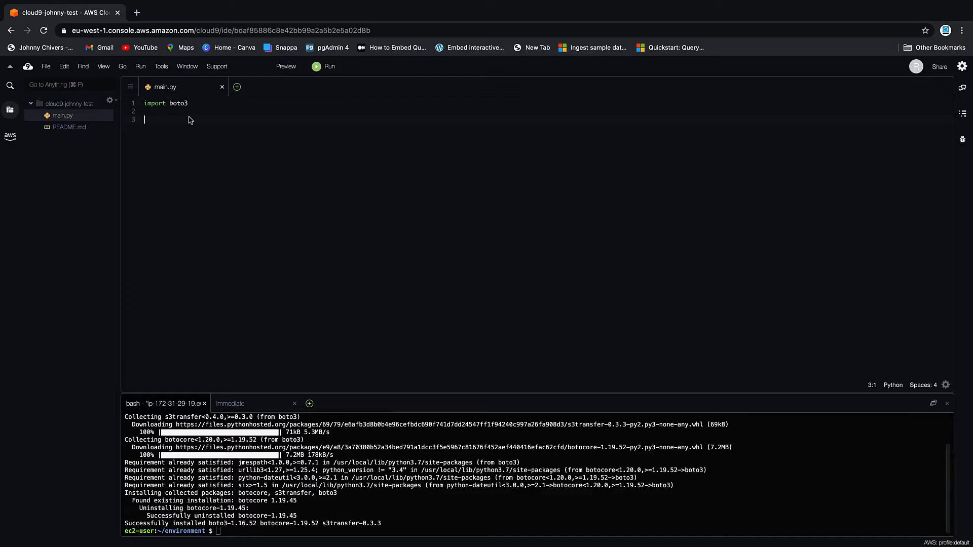
{"action": "type", "text": "s3_client"}
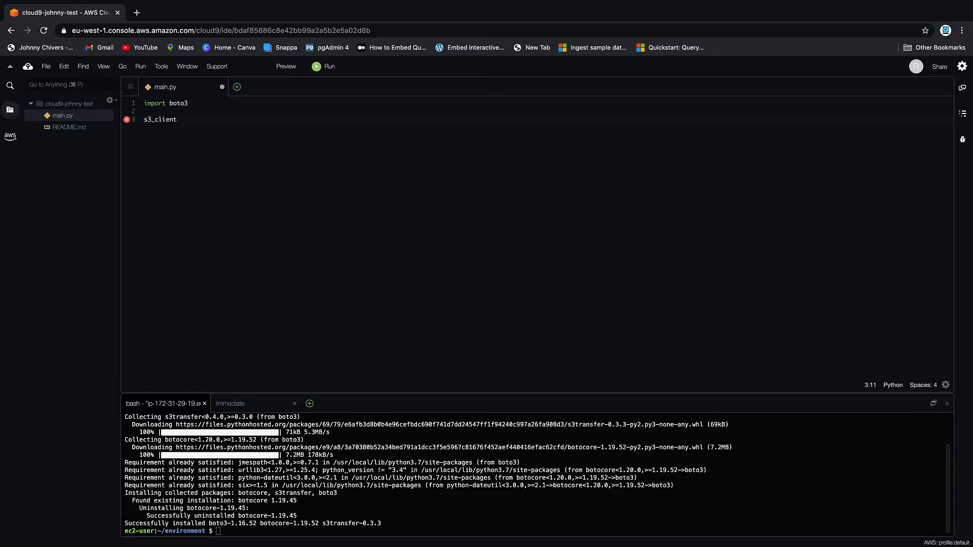
{"action": "type", "text": "= boto"}
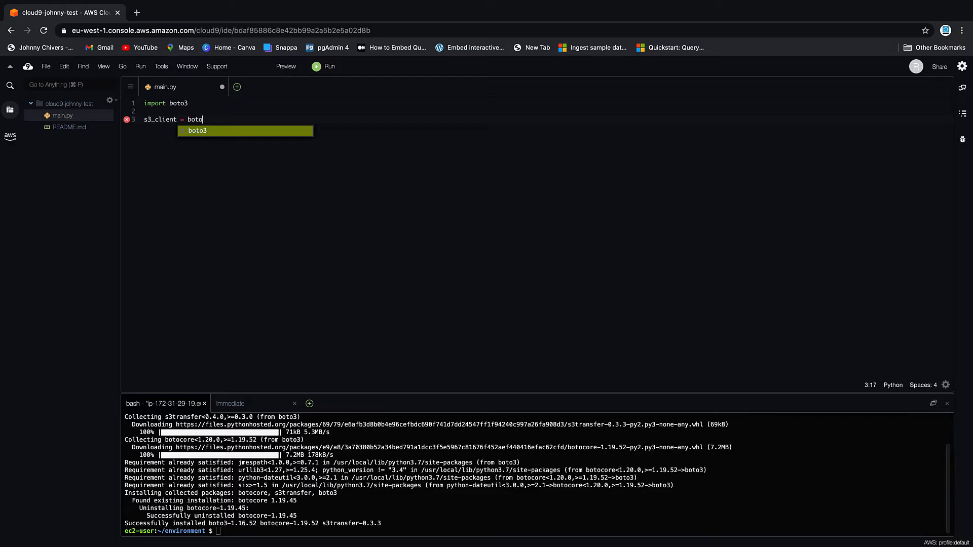
{"action": "type", "text": "3."}
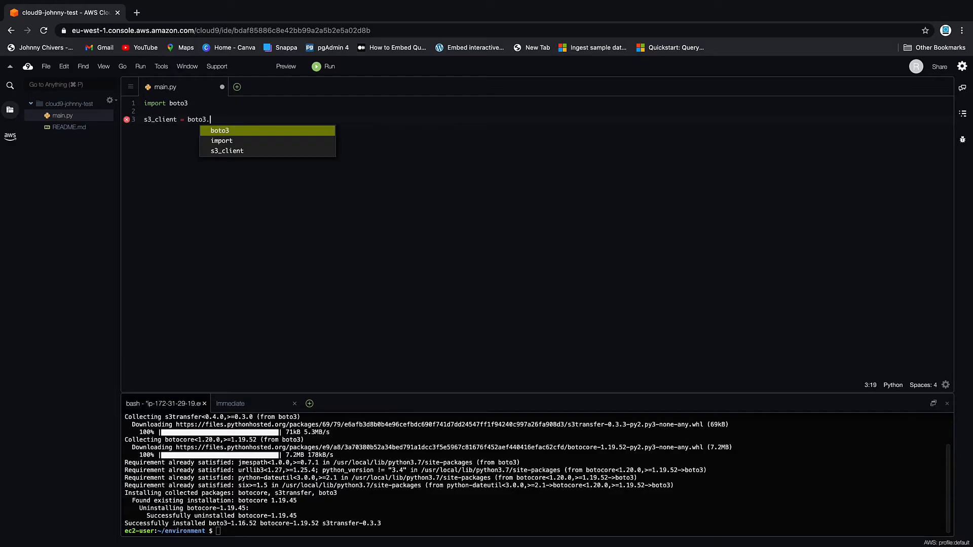
{"action": "type", "text": "client()"}
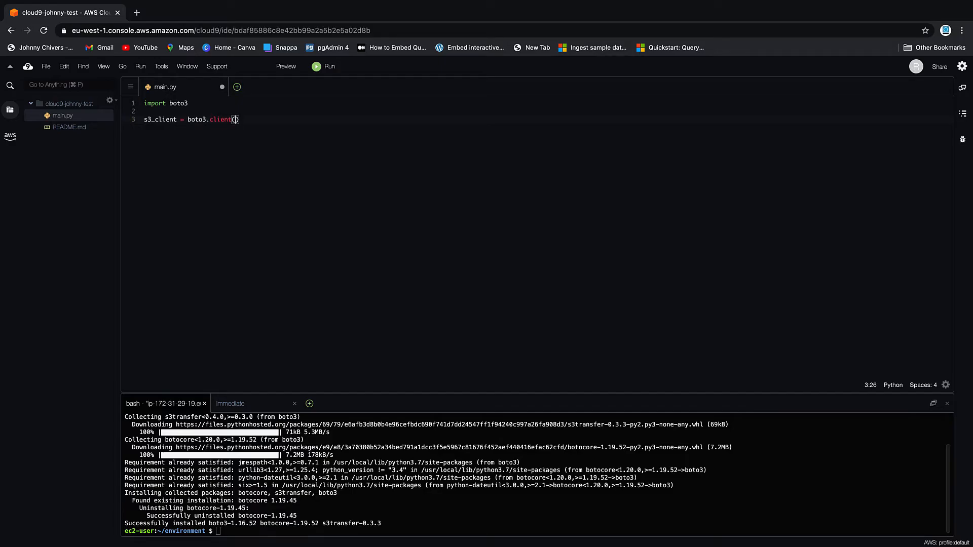
{"action": "type", "text": "''"}
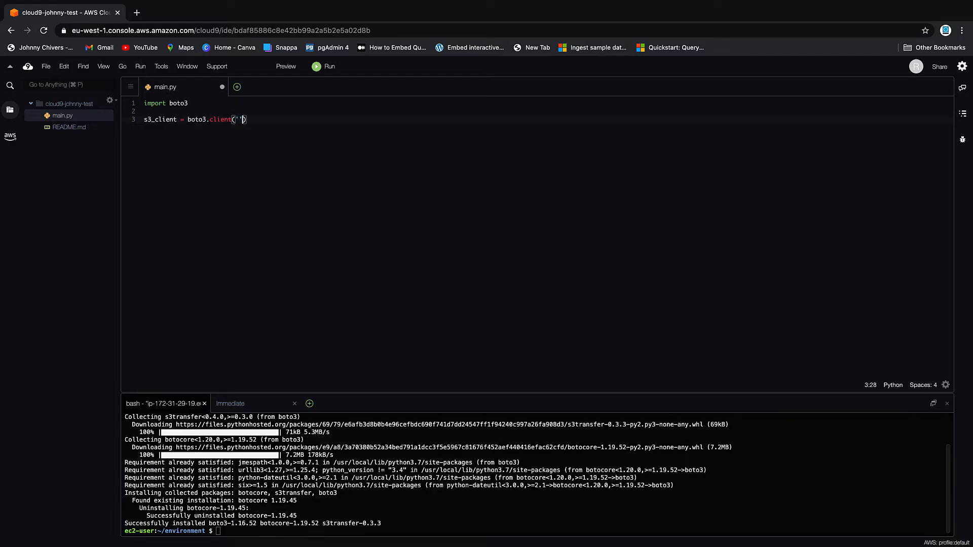
{"action": "type", "text": "s3"}
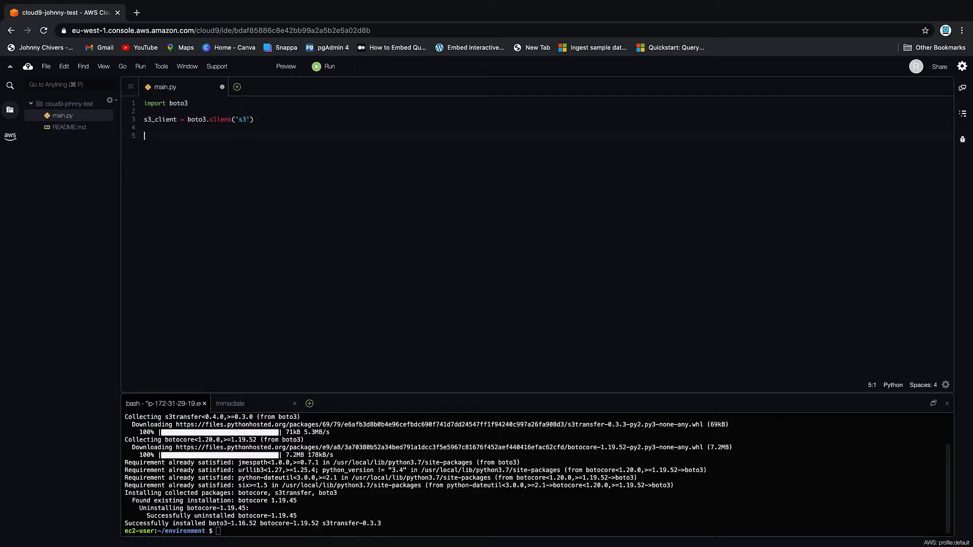
{"action": "mouse_move", "coordinate": [159, 166]}
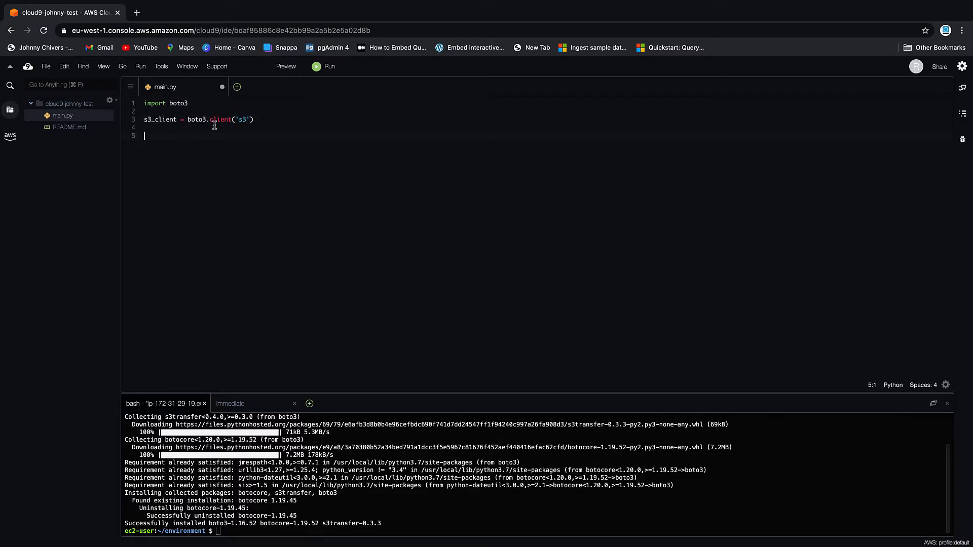
{"action": "mouse_move", "coordinate": [292, 120]}
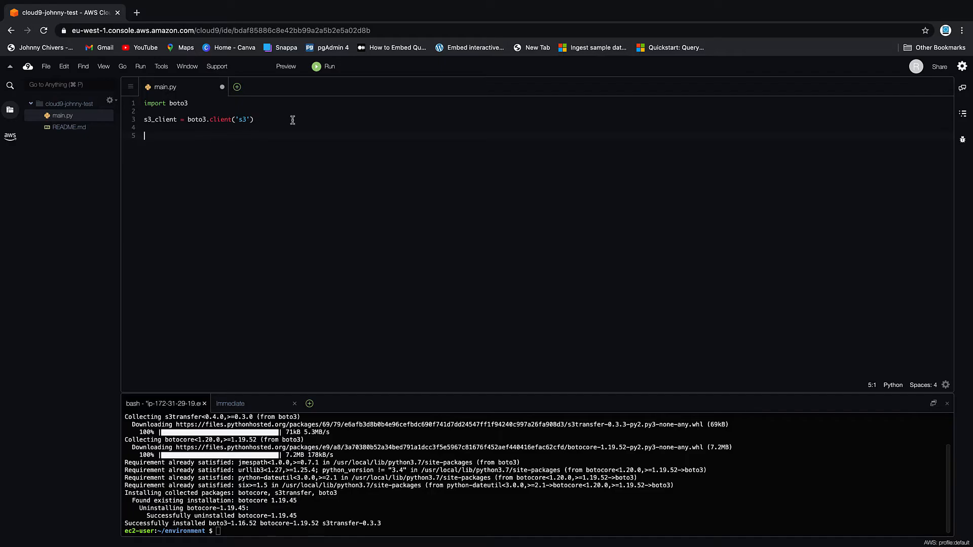
{"action": "mouse_move", "coordinate": [237, 163]}
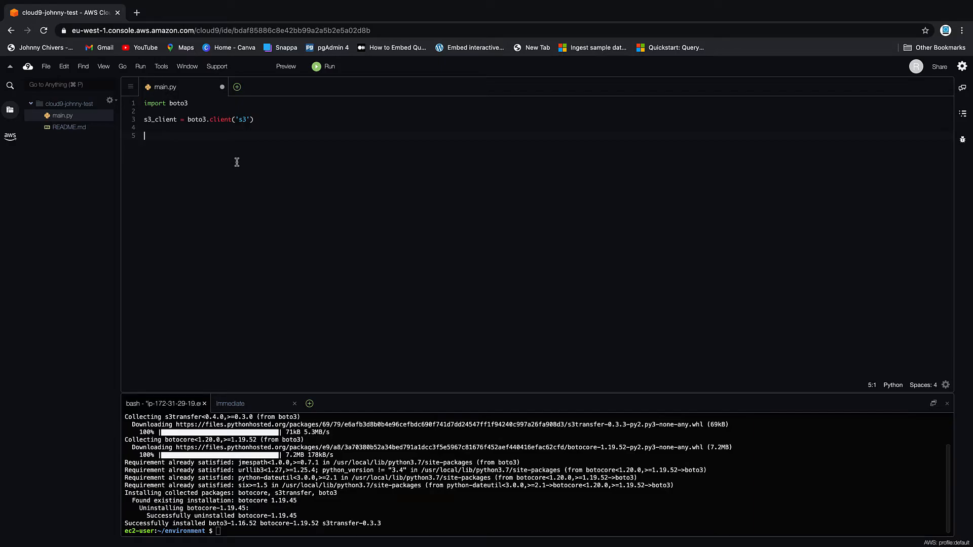
Write a call to s3_client.create_bucket() using the autocomplete suggestion
{"action": "type", "text": "s3"}
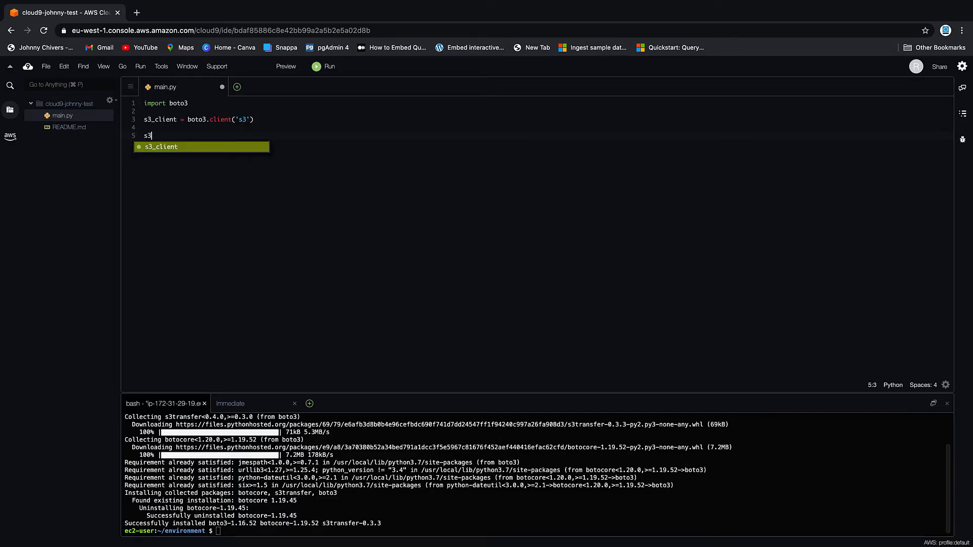
{"action": "key", "text": "Tab"}
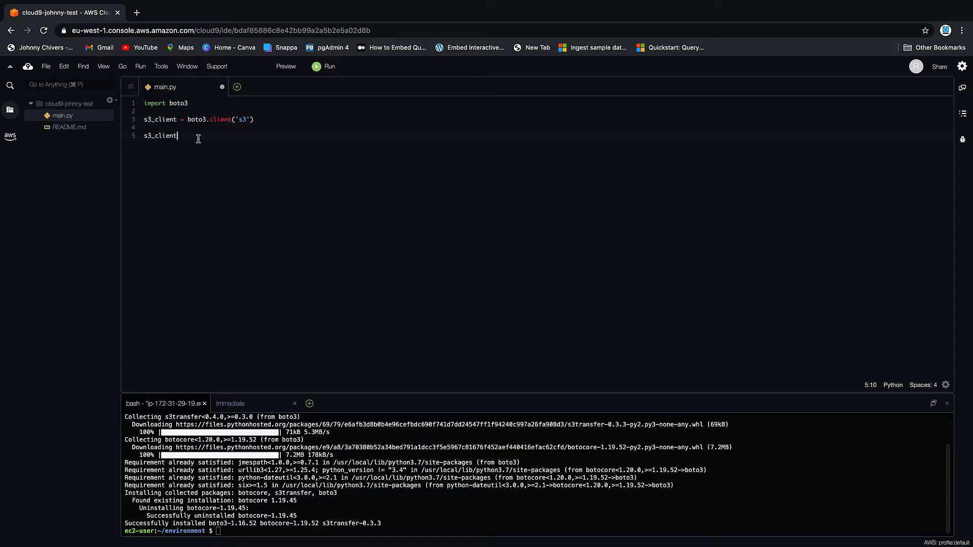
{"action": "type", "text": "."}
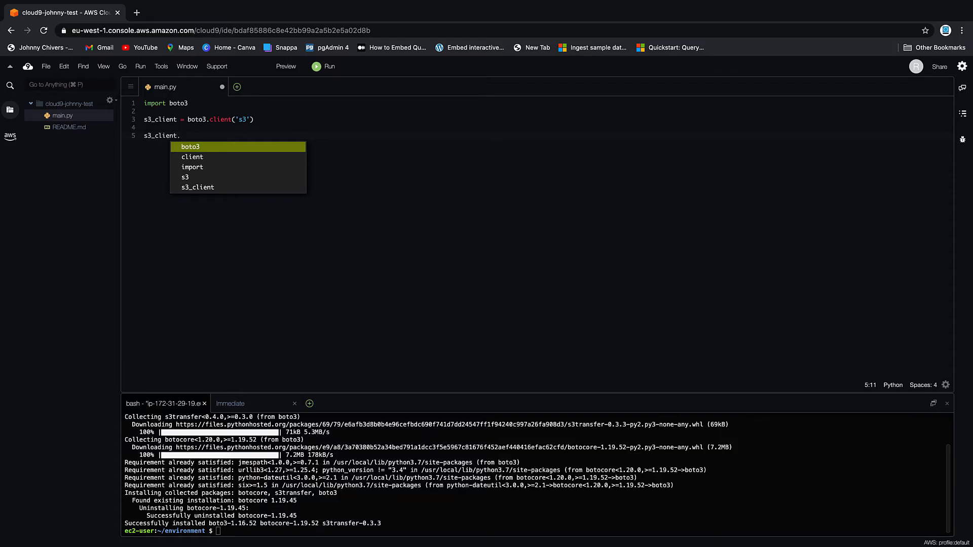
{"action": "type", "text": "create_bu"}
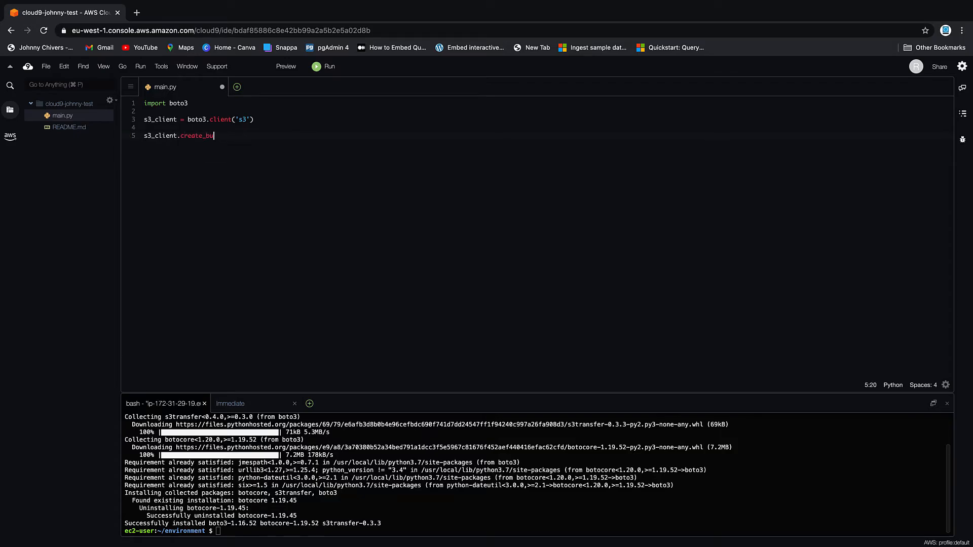
{"action": "type", "text": "cket"}
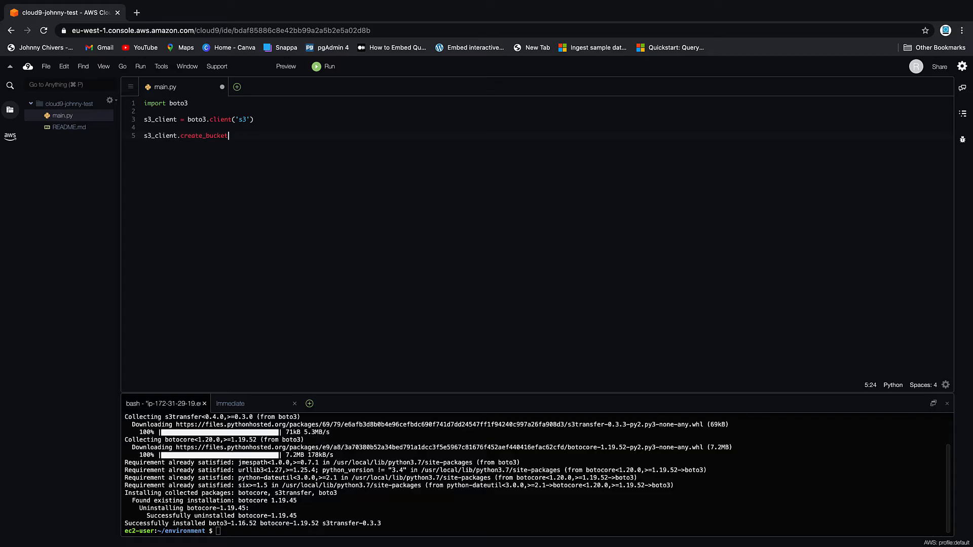
{"action": "type", "text": "()"}
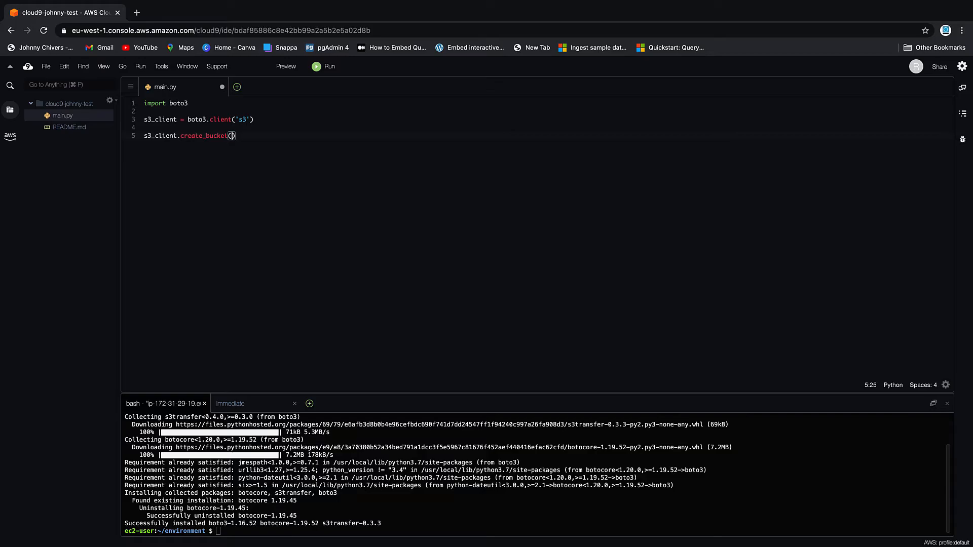
Pass Bucket="johnny-chivers-test-1-boto" and begin a second argument
{"action": "type", "text": "Buc"}
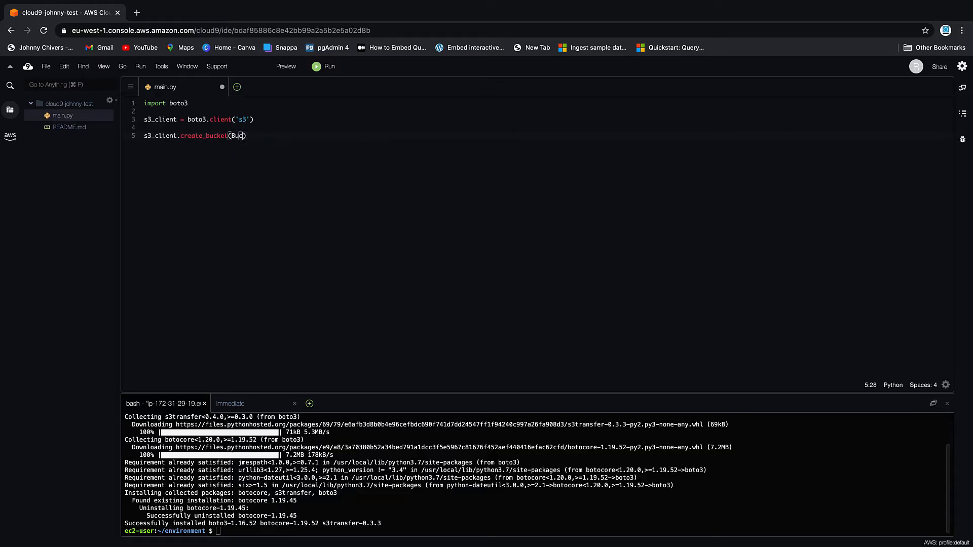
{"action": "type", "text": "ket"}
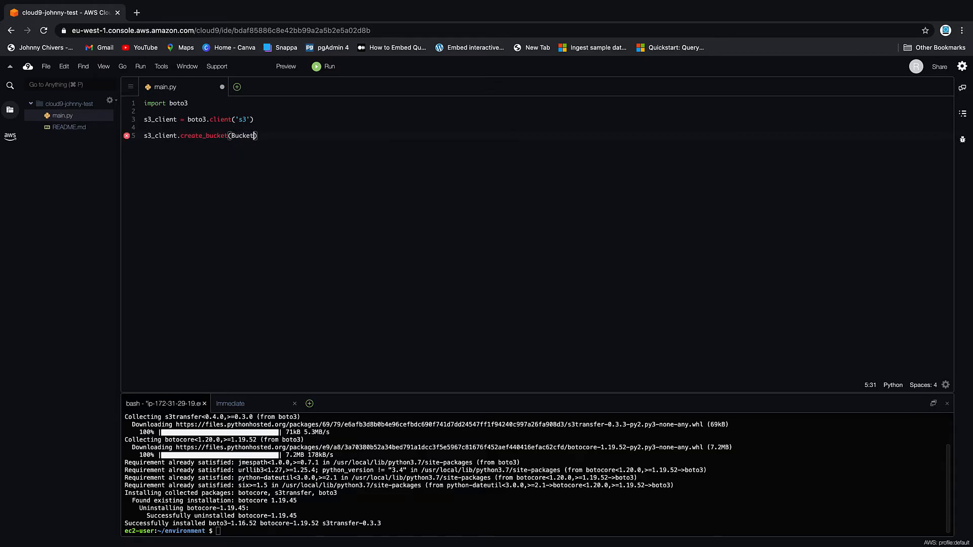
{"action": "type", "text": "=\""}
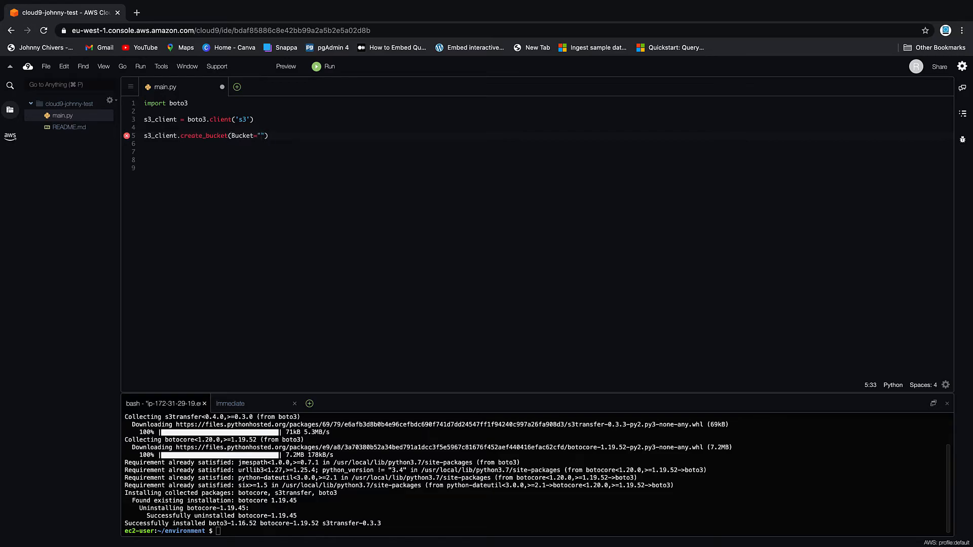
{"action": "type", "text": "j"}
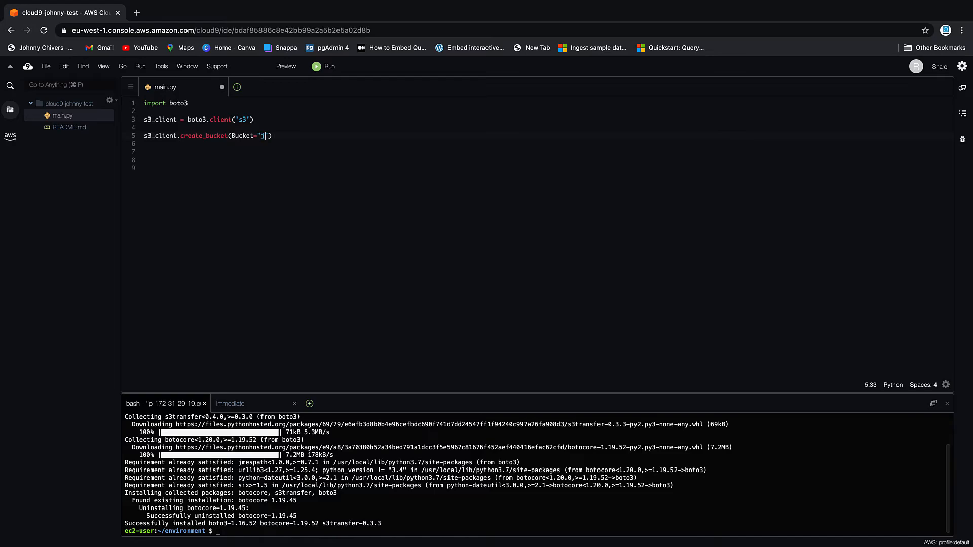
{"action": "type", "text": "ohnny-chivers-test"}
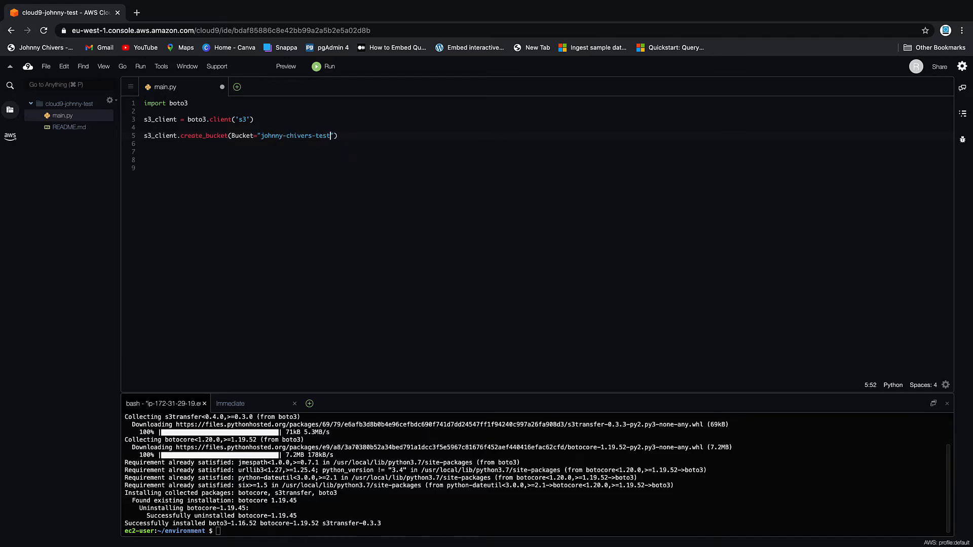
{"action": "type", "text": "-1-"}
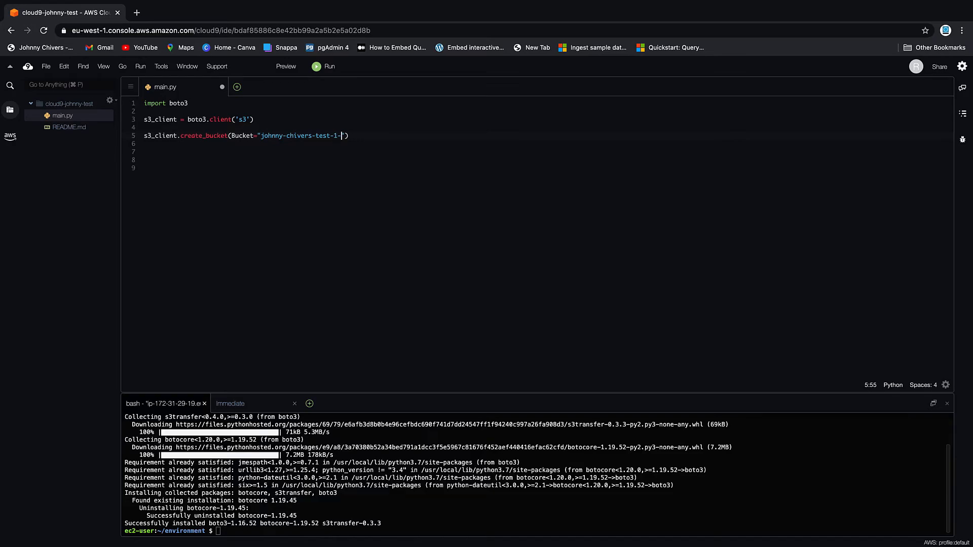
{"action": "type", "text": "boto"}
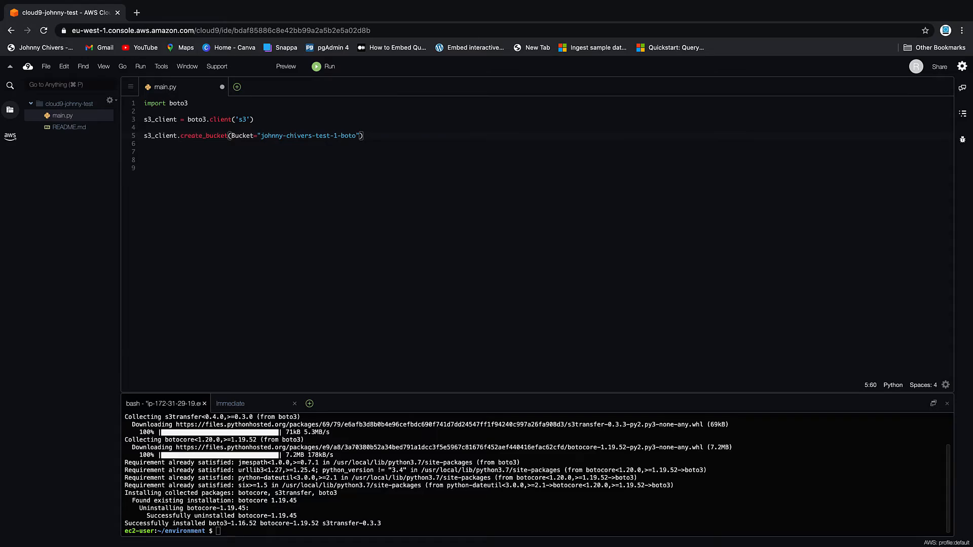
{"action": "type", "text": ","}
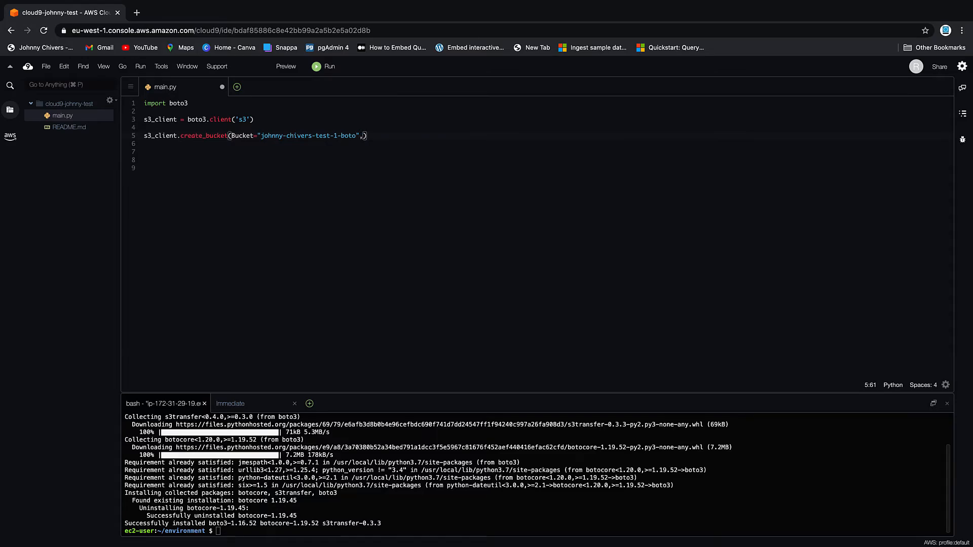
{"action": "type", "text": "n"}
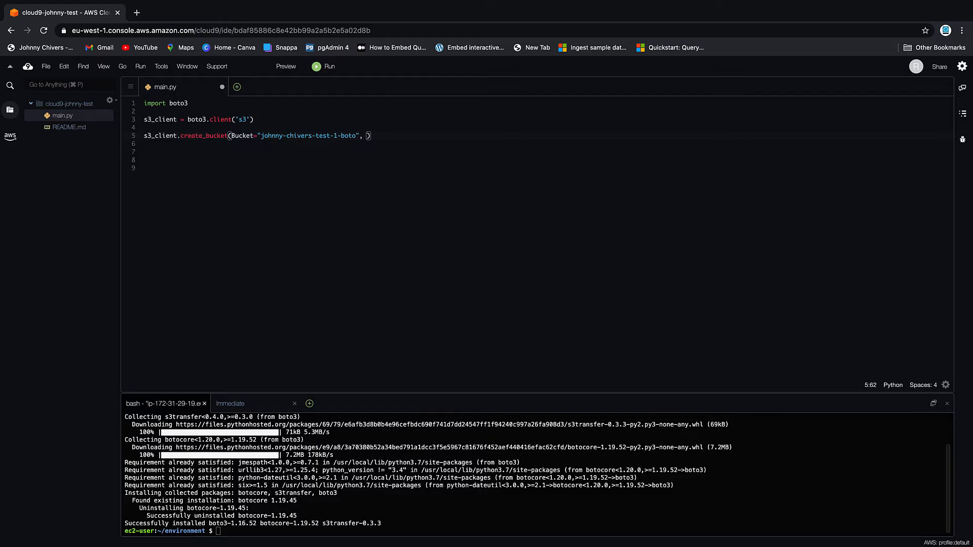
Add CreateBucketConfiguration={'LocationConstraint':'eu-west-1'} inside the create_bucket call on line 5
{"action": "type", "text": "Create"}
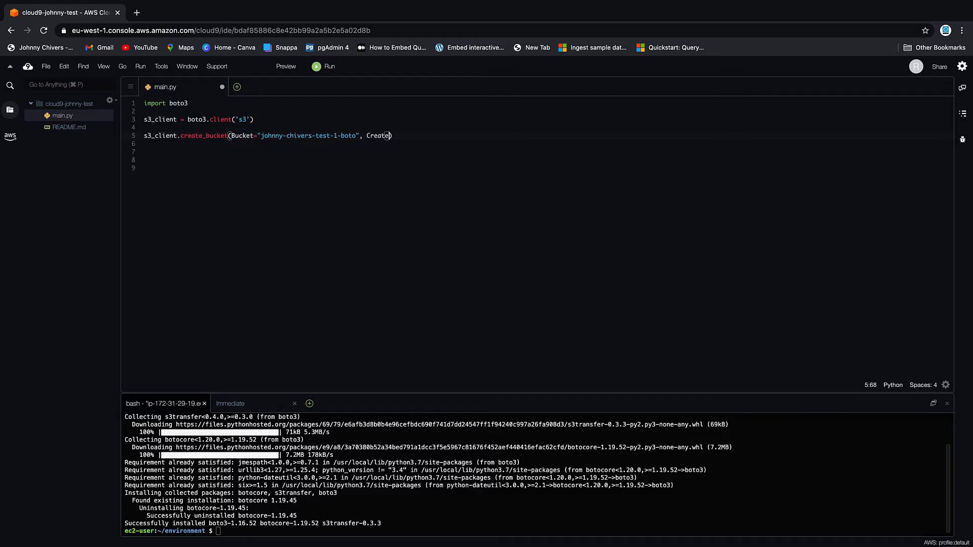
{"action": "type", "text": "Buu"}
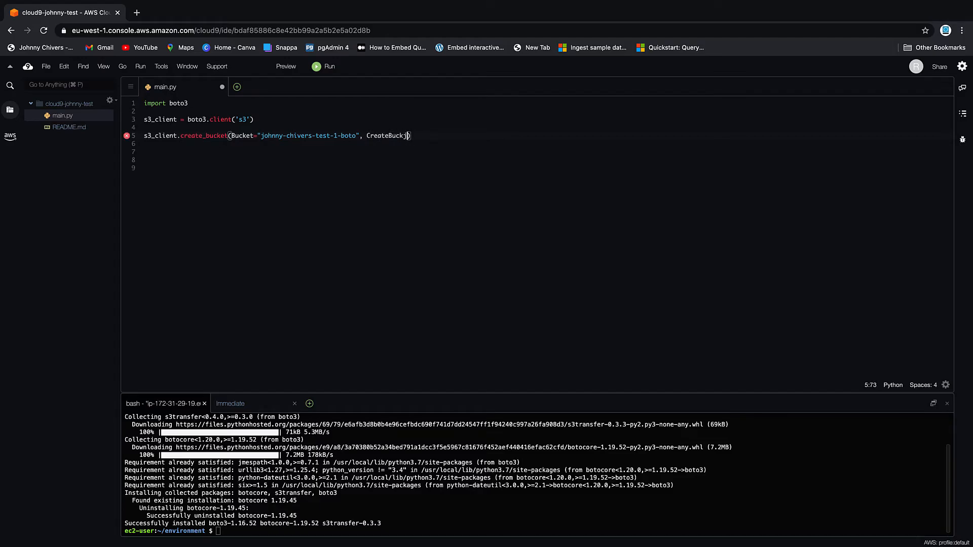
{"action": "key", "text": "Backspace"}
{"action": "type", "text": "etConfi"}
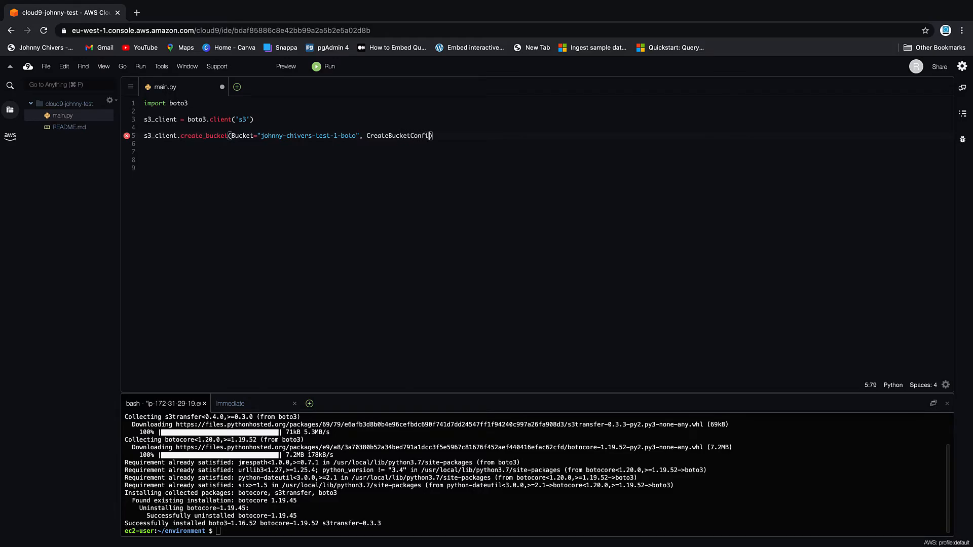
{"action": "type", "text": "uration"}
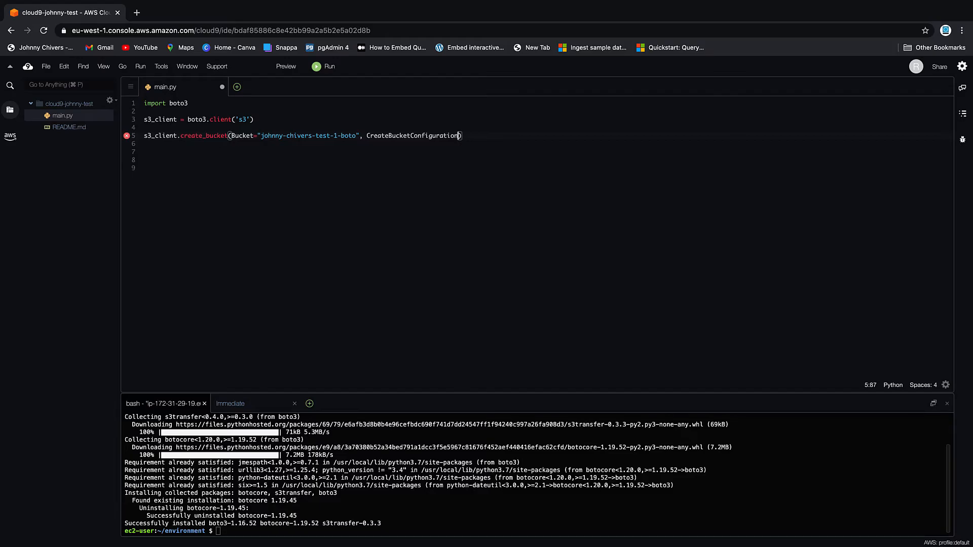
{"action": "type", "text": "={}"}
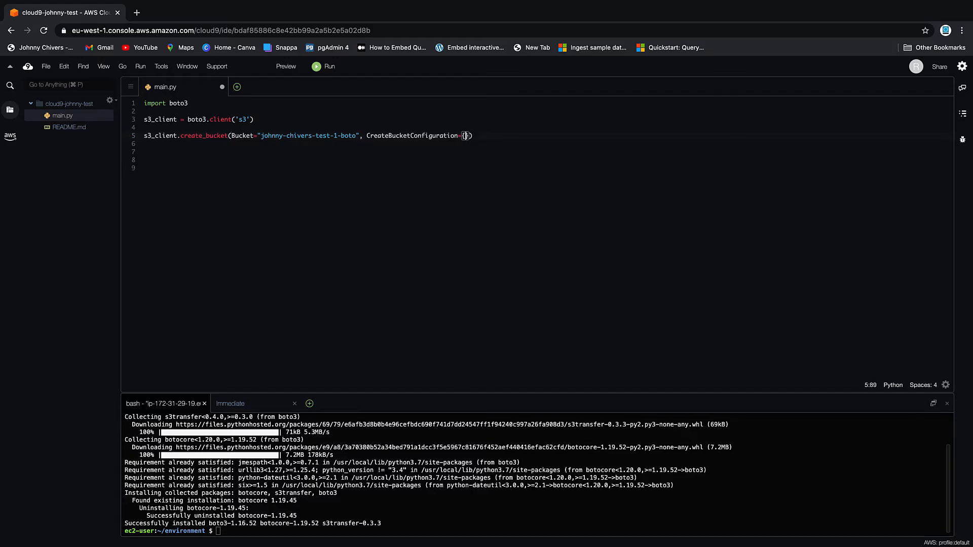
{"action": "type", "text": "''"}
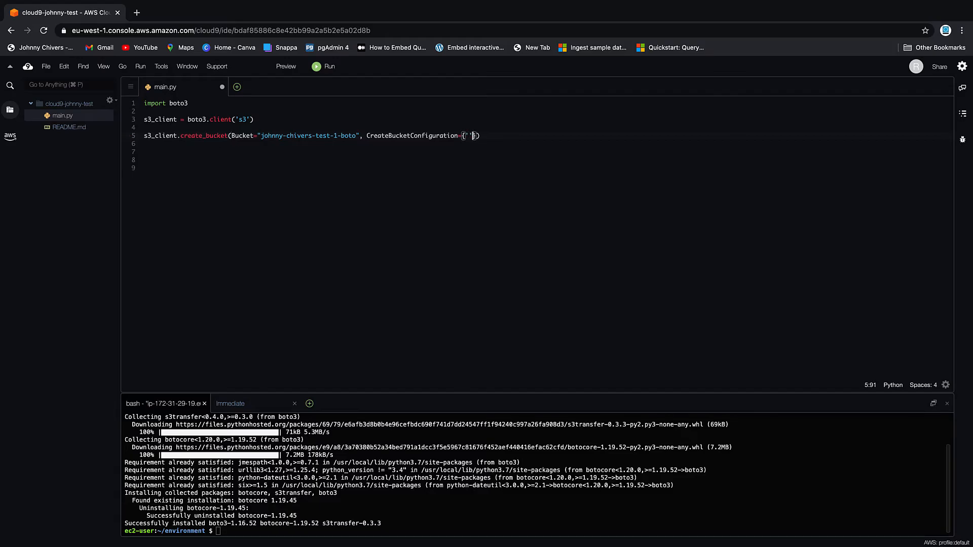
{"action": "type", "text": "LocationConstraint"}
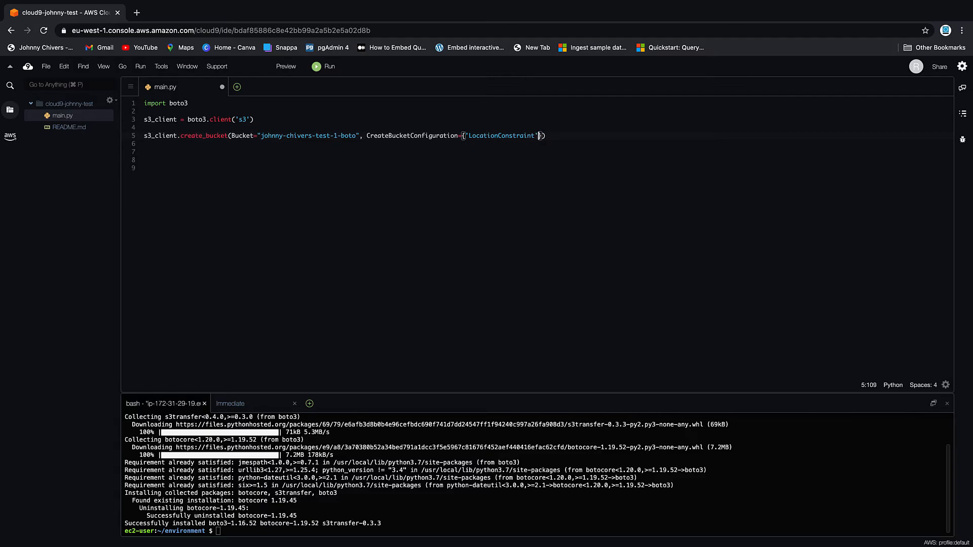
{"action": "type", "text": ":'"}
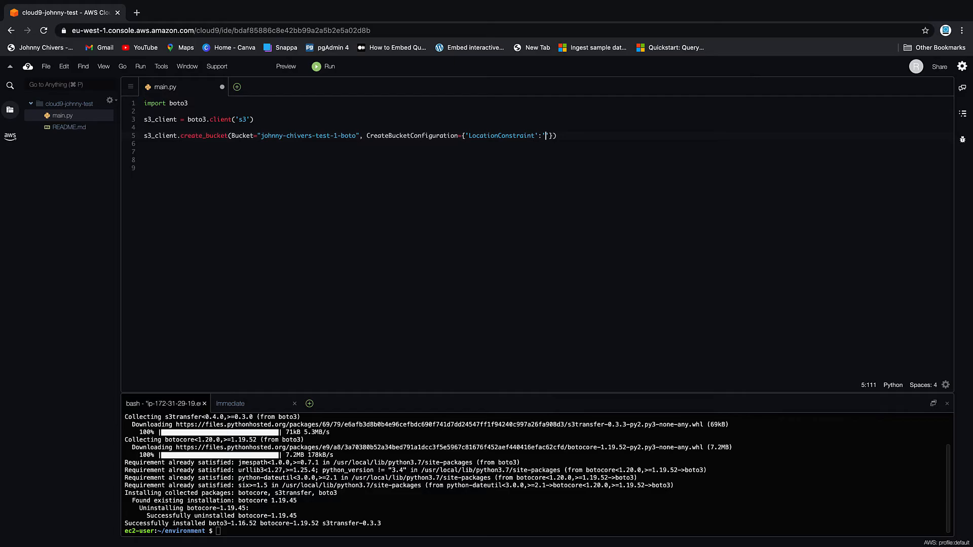
{"action": "type", "text": "eu-weas"}
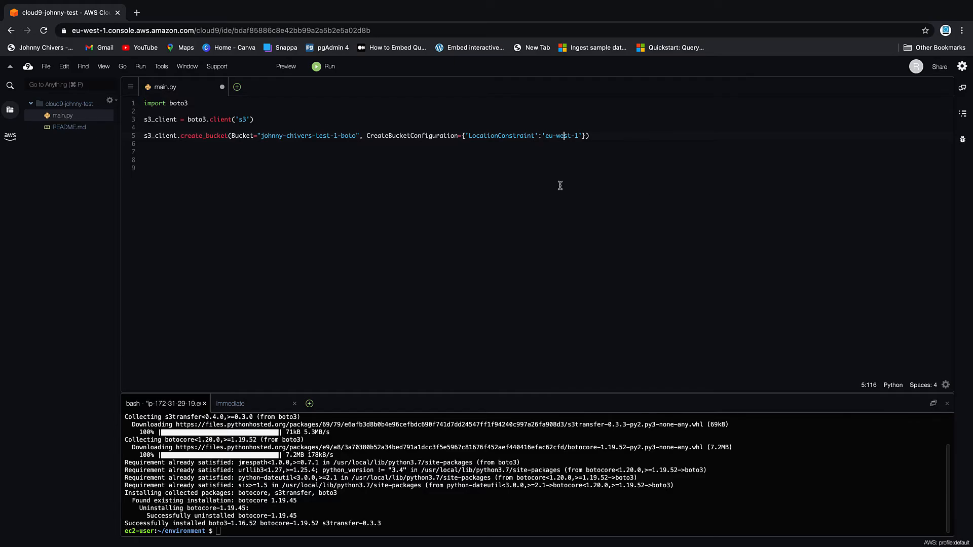
Place the cursor after the finished create_bucket line and save main.py
{"action": "left_click", "coordinate": [629, 136]}
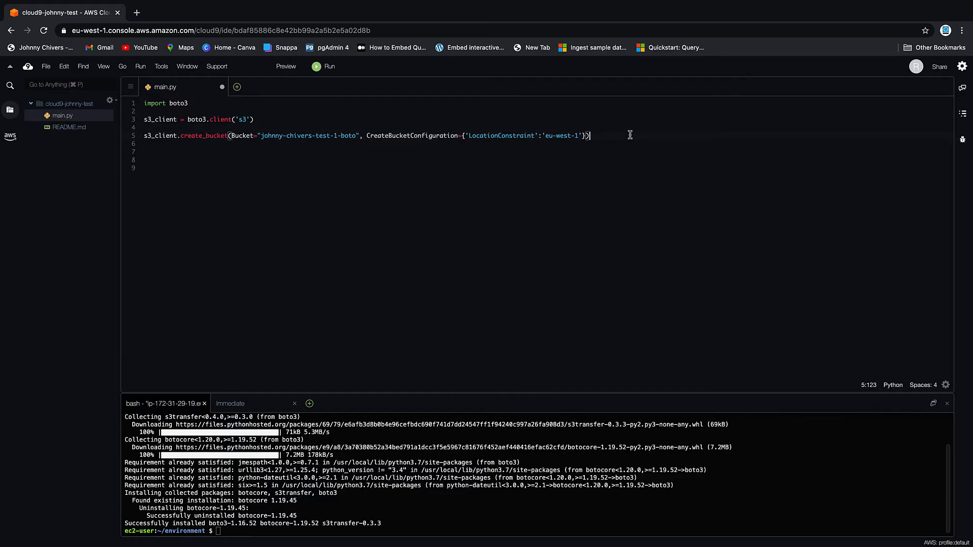
{"action": "left_click", "coordinate": [47, 66]}
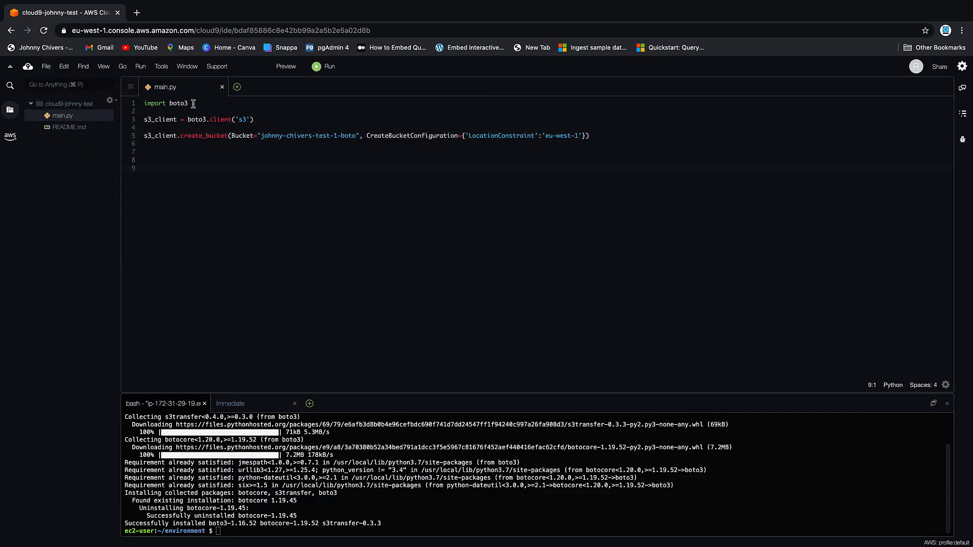
{"action": "mouse_move", "coordinate": [171, 148]}
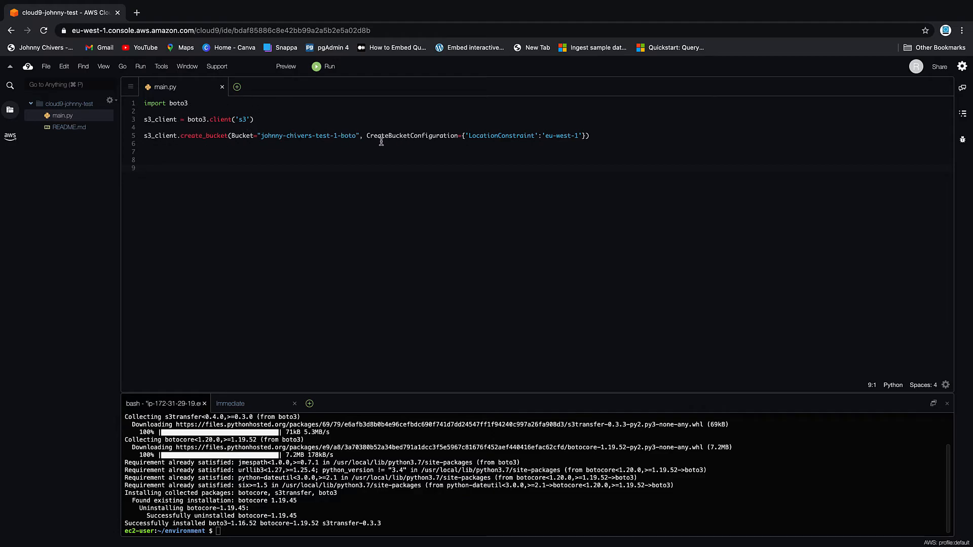
{"action": "mouse_move", "coordinate": [482, 144]}
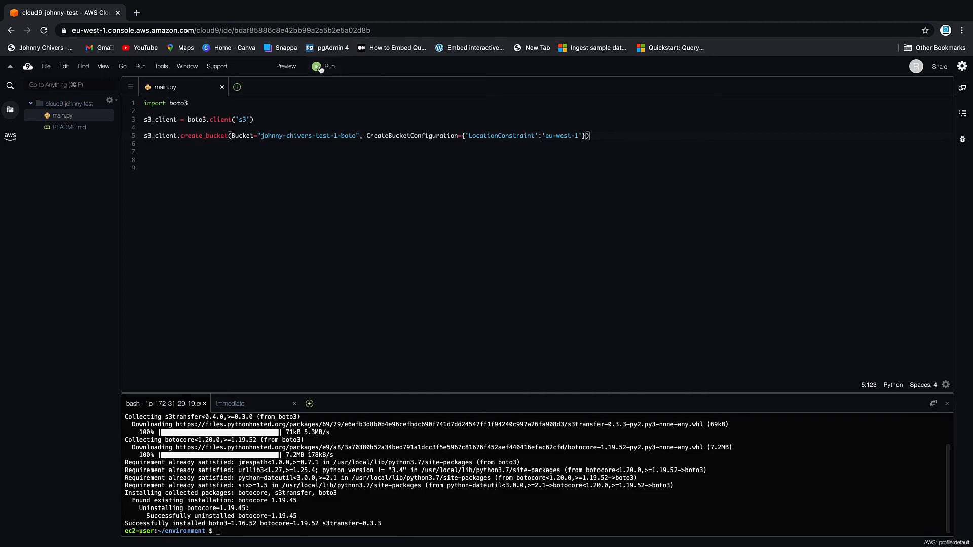
Run main.py so the bucket is created and the process exits with code 0
{"action": "left_click", "coordinate": [321, 67]}
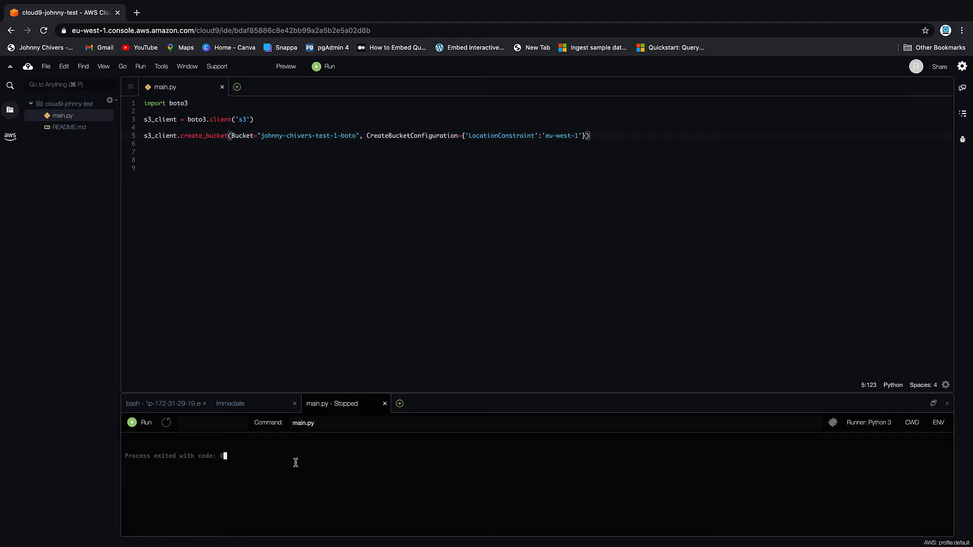
{"action": "mouse_move", "coordinate": [294, 448]}
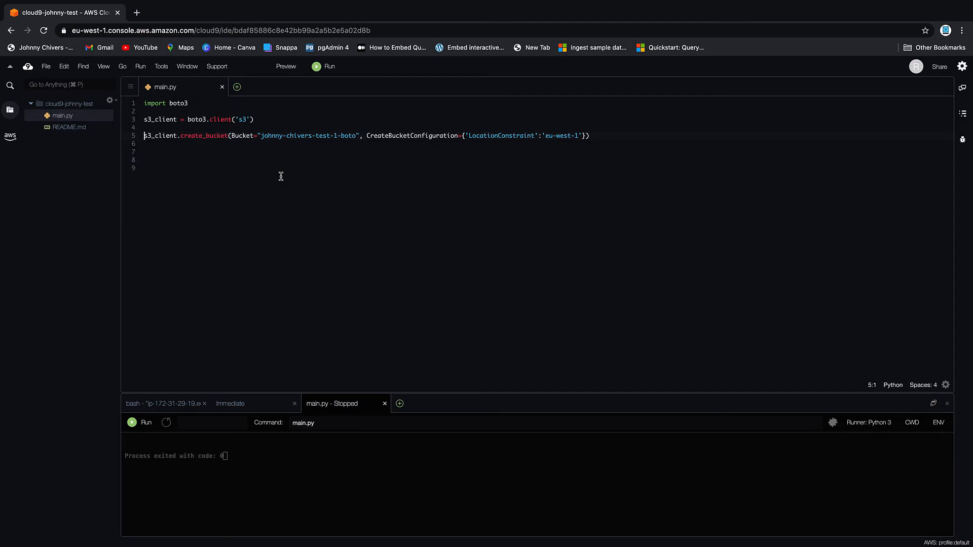
Comment out the create_bucket call on line 5 with a leading #
{"action": "type", "text": "e"}
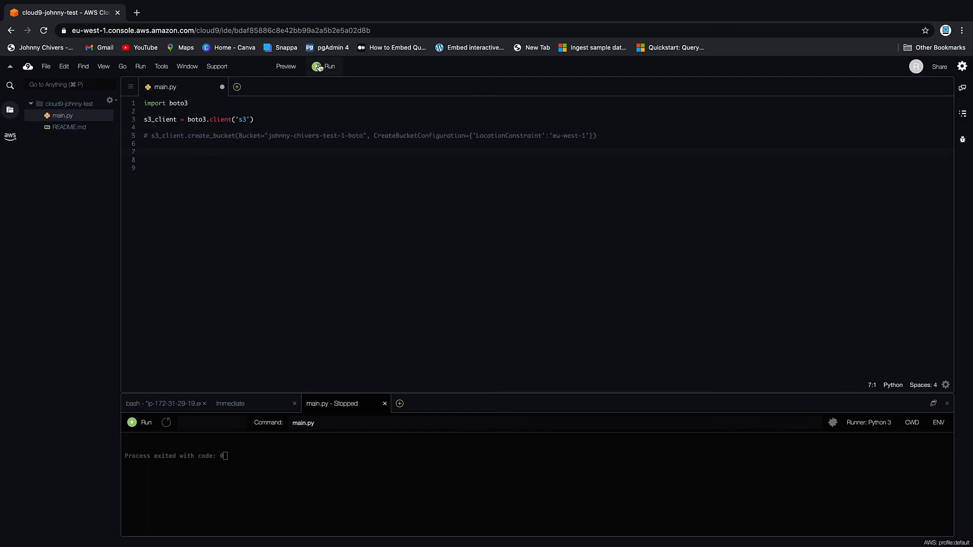
{"action": "double_click", "coordinate": [316, 136]}
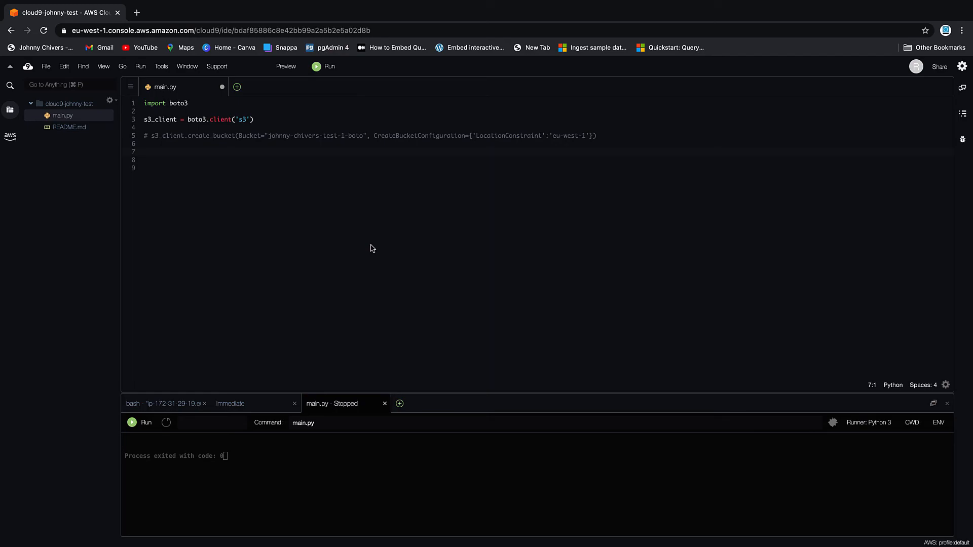
Add response = s3_client.list_buckets() below the commented-out call
{"action": "type", "text": "res"}
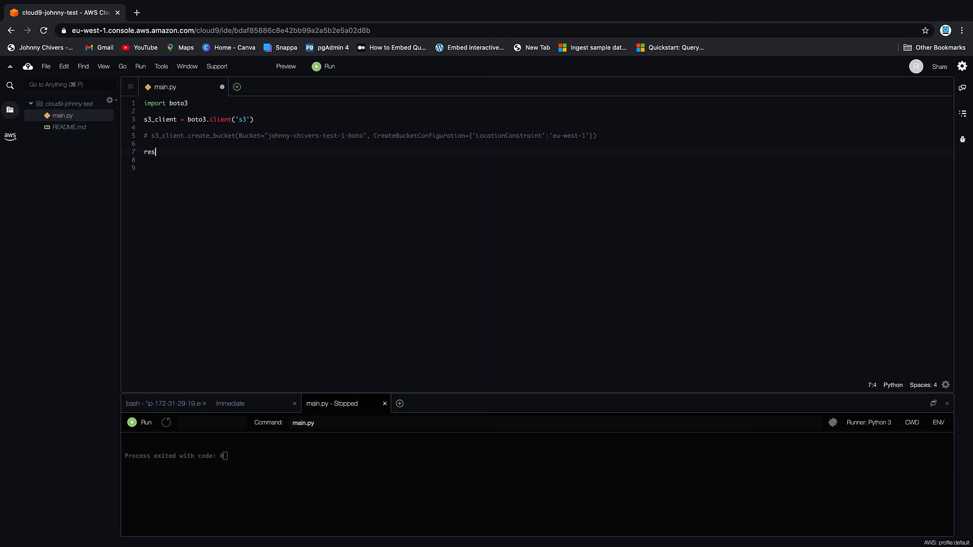
{"action": "type", "text": "ponse"}
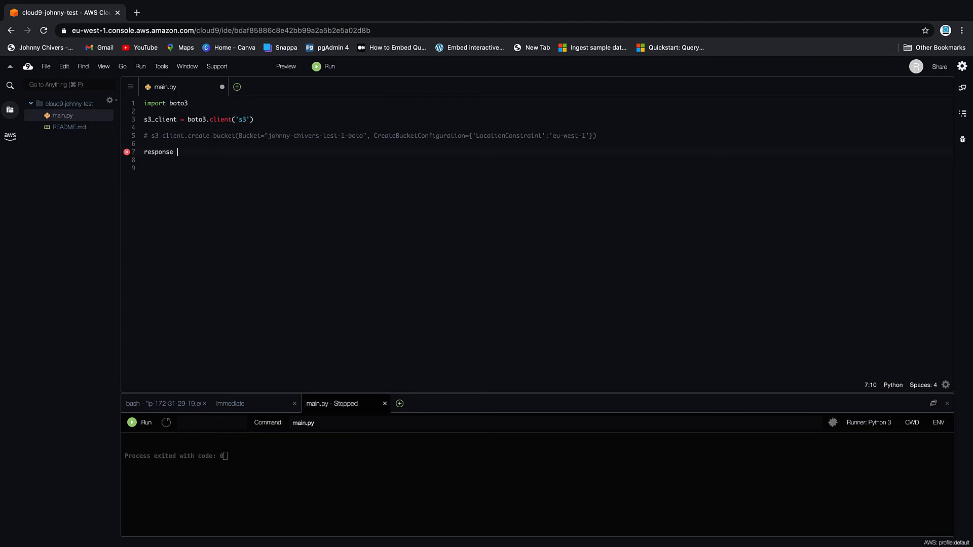
{"action": "type", "text": "="}
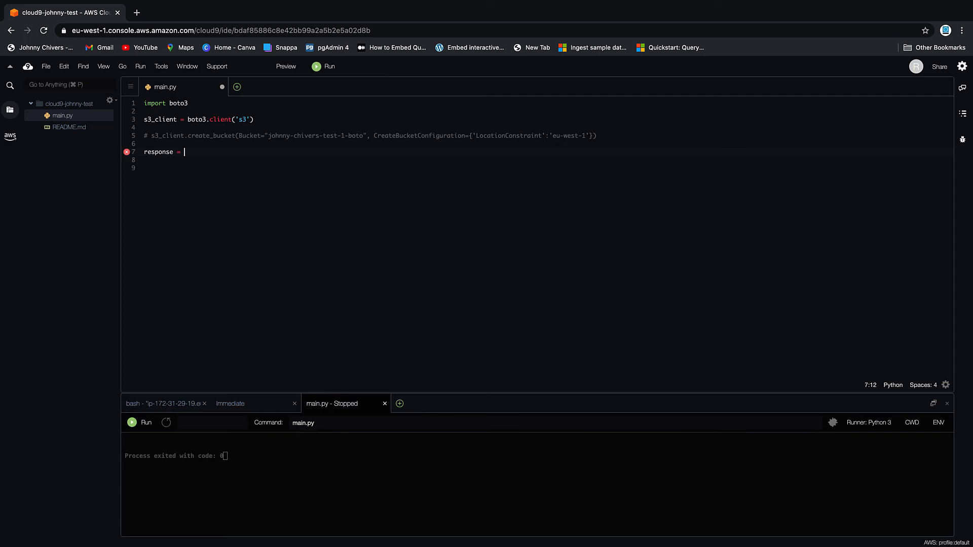
{"action": "type", "text": "s3_client"}
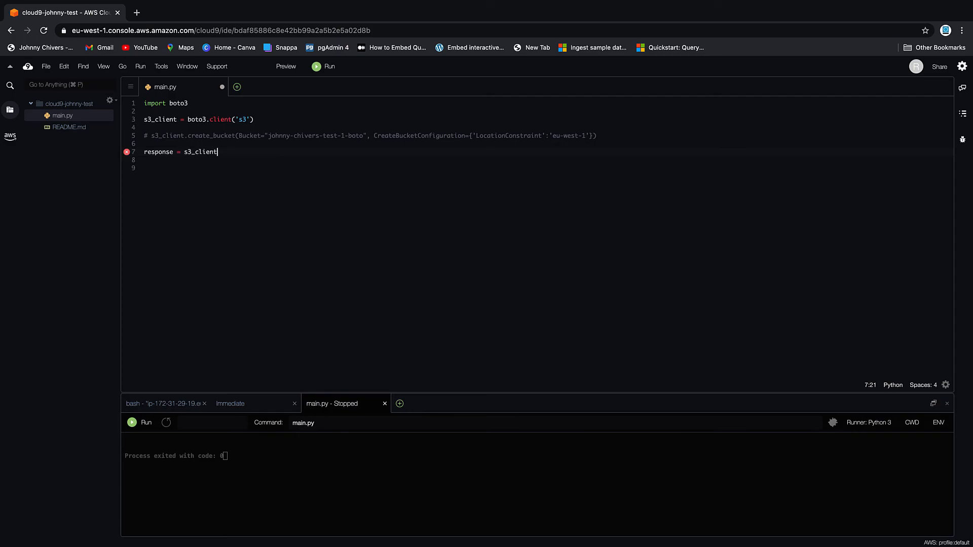
{"action": "type", "text": "."}
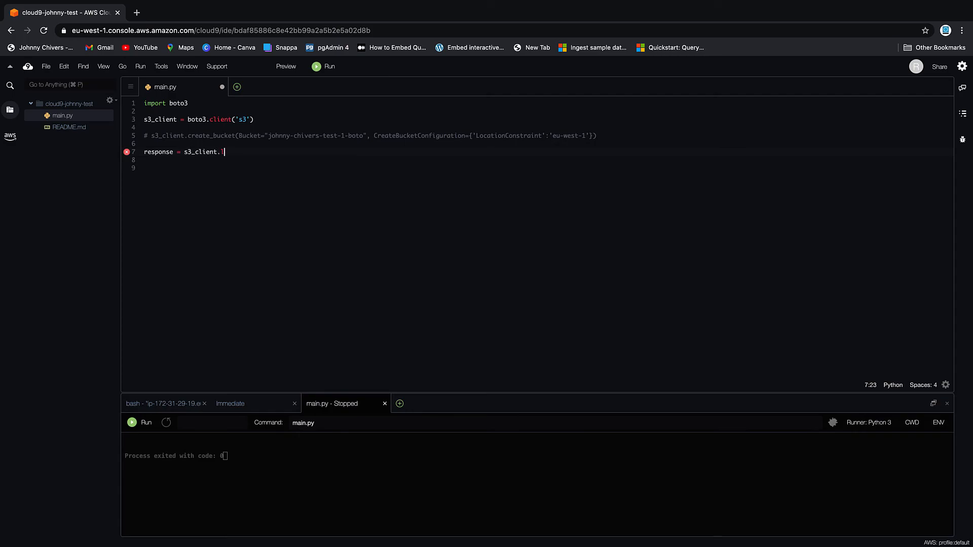
{"action": "type", "text": "list_buckets("}
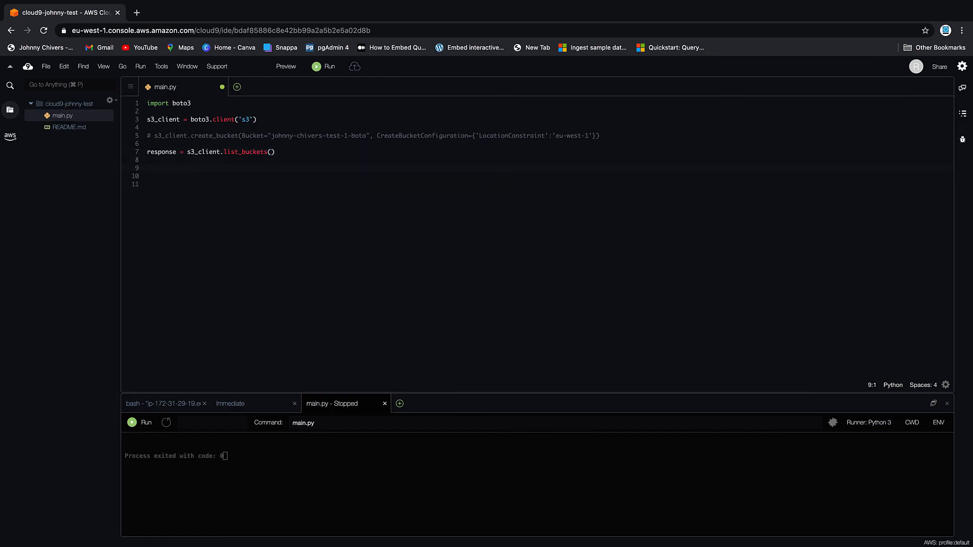
Add print(response), save main.py and run it to list the buckets
{"action": "type", "text": "print()"}
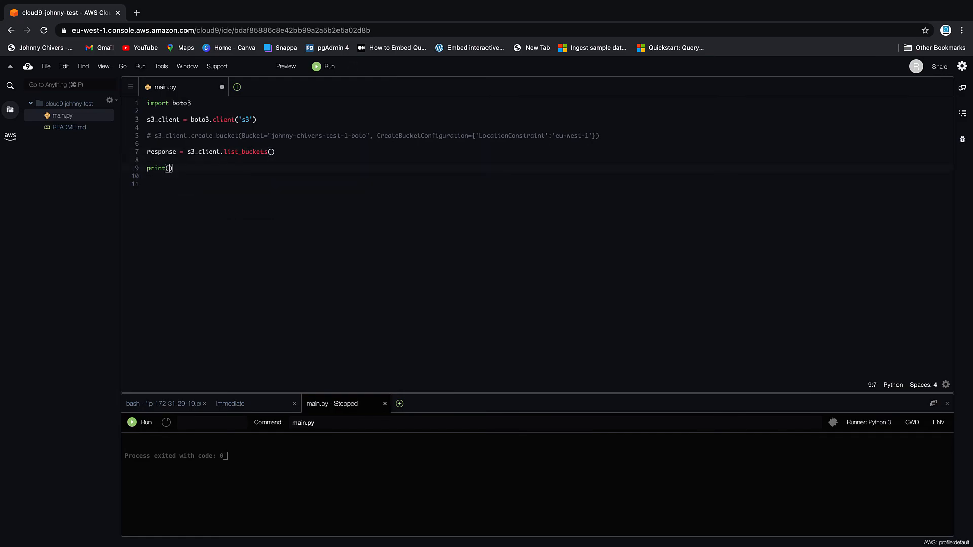
{"action": "type", "text": "response"}
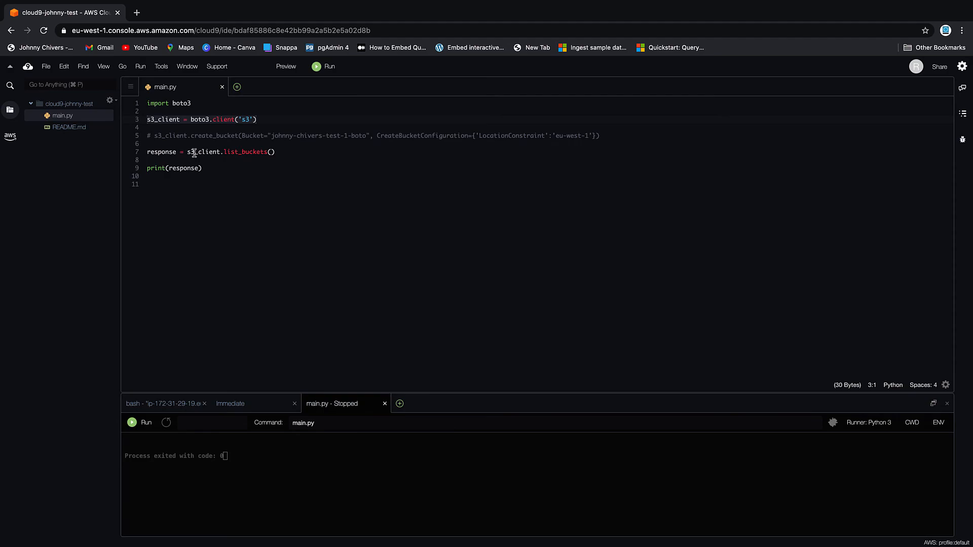
{"action": "left_click", "coordinate": [164, 153]}
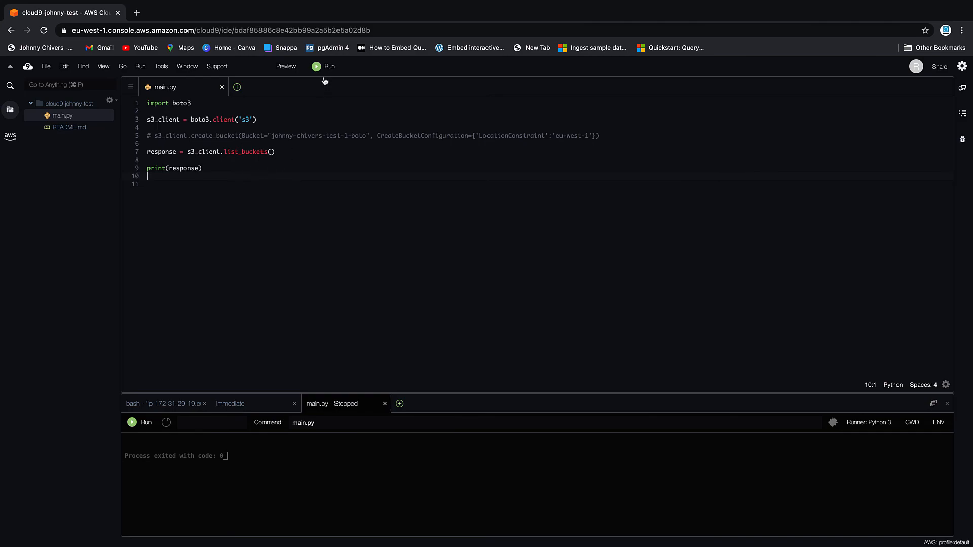
{"action": "left_click", "coordinate": [316, 67]}
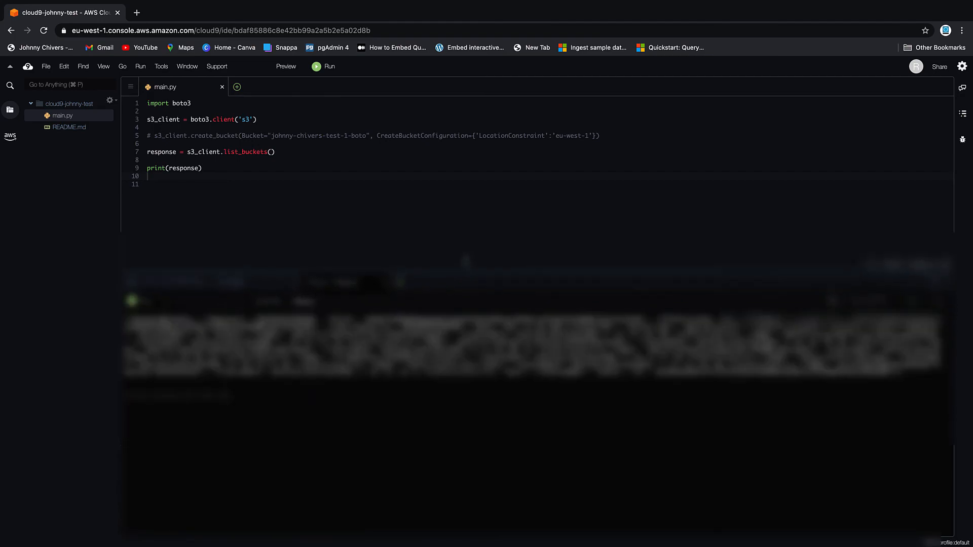
Enlarge the console and highlight johnny-chivers-test-1-boto in the printed bucket listing
{"action": "left_click", "coordinate": [316, 65]}
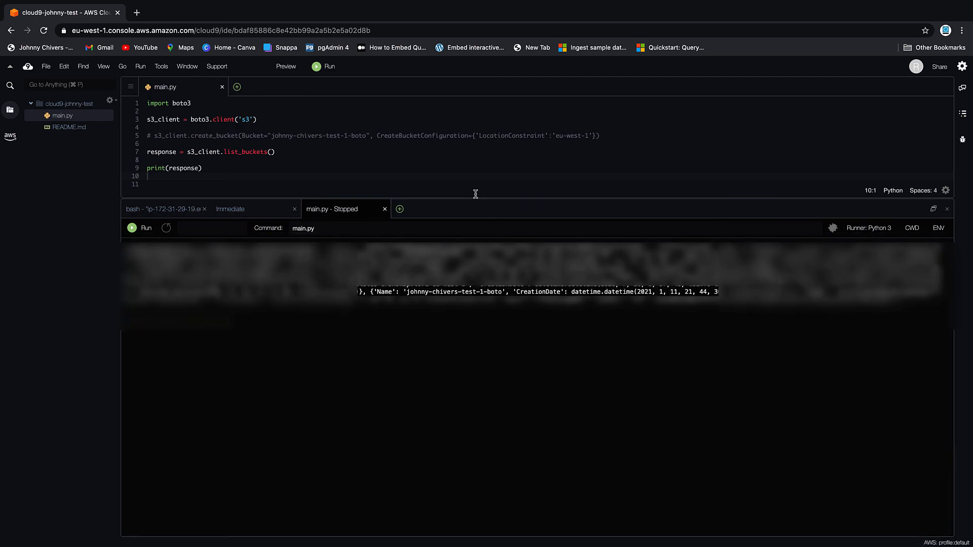
{"action": "mouse_move", "coordinate": [533, 340]}
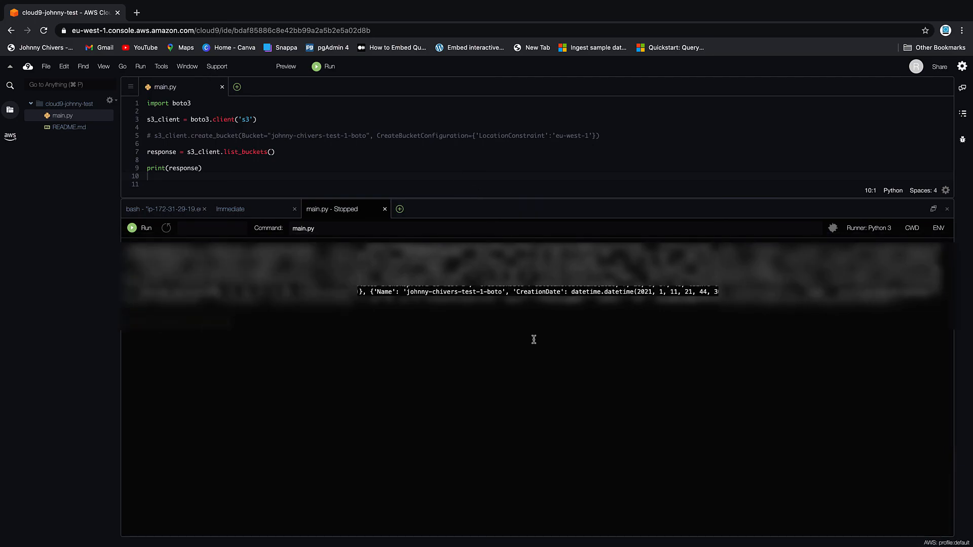
{"action": "mouse_move", "coordinate": [537, 333]}
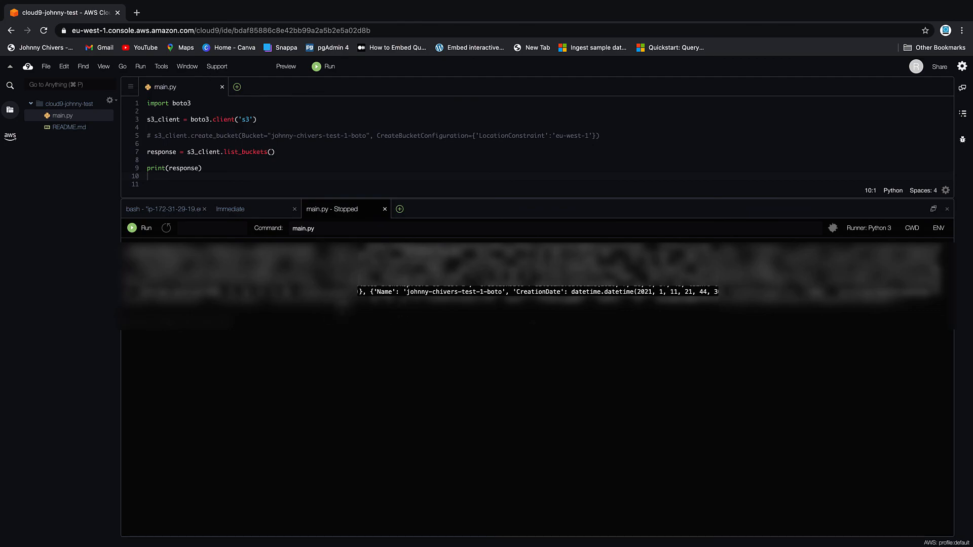
{"action": "double_click", "coordinate": [447, 292]}
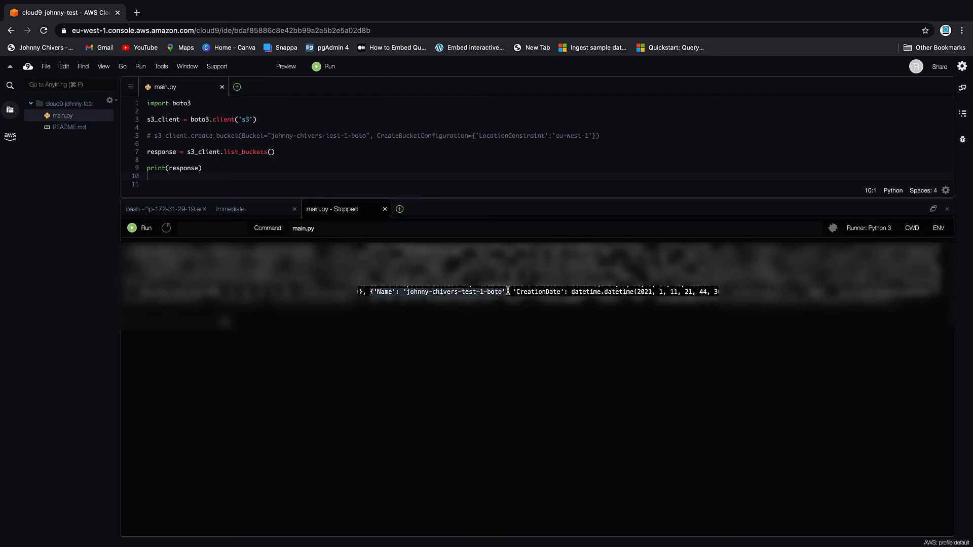